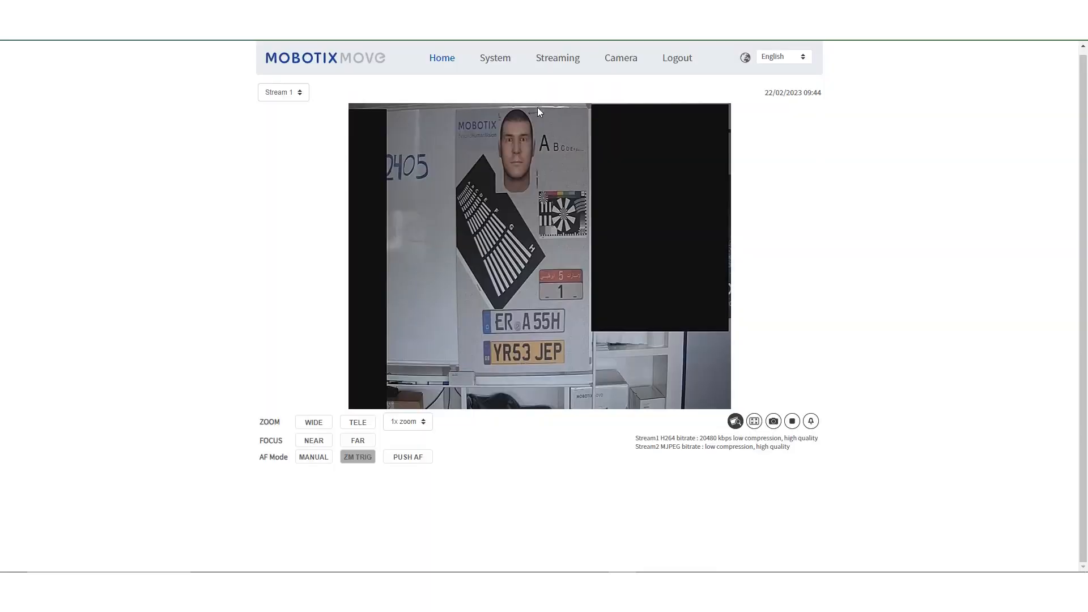
{"action": "mouse_move", "coordinate": [495, 62]}
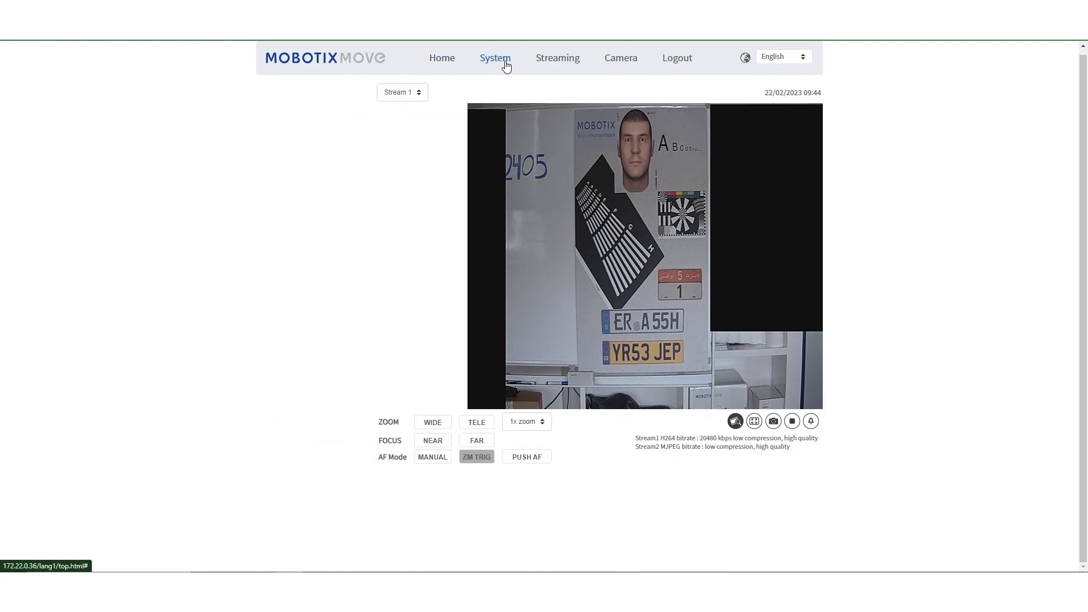
Launch the Vaxtor ALPR app from System > Events, reaching the empty Plates page
{"action": "left_click", "coordinate": [495, 58]}
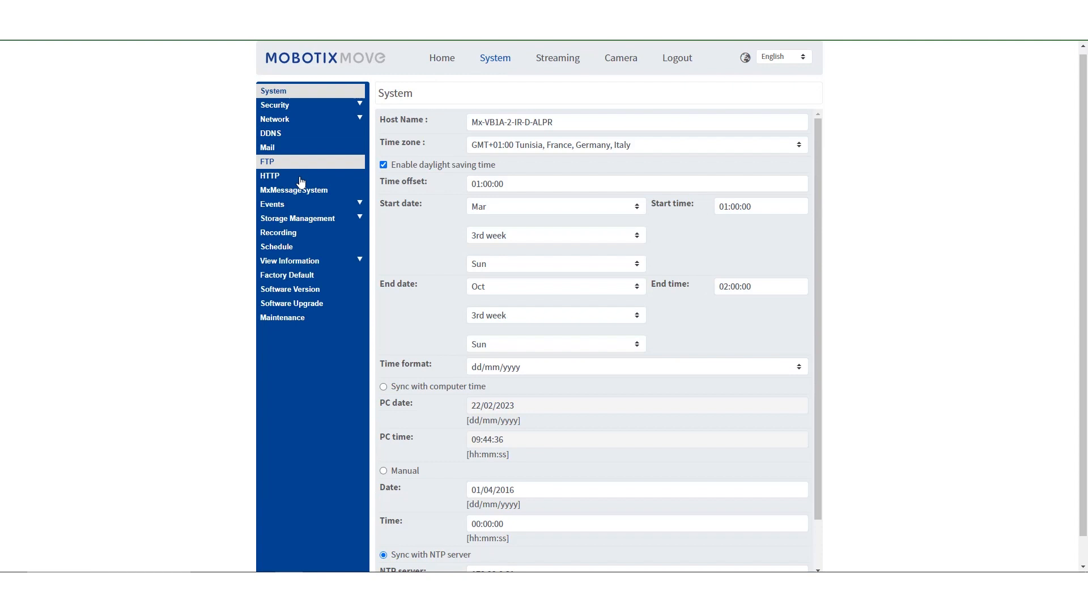
{"action": "left_click", "coordinate": [272, 204]}
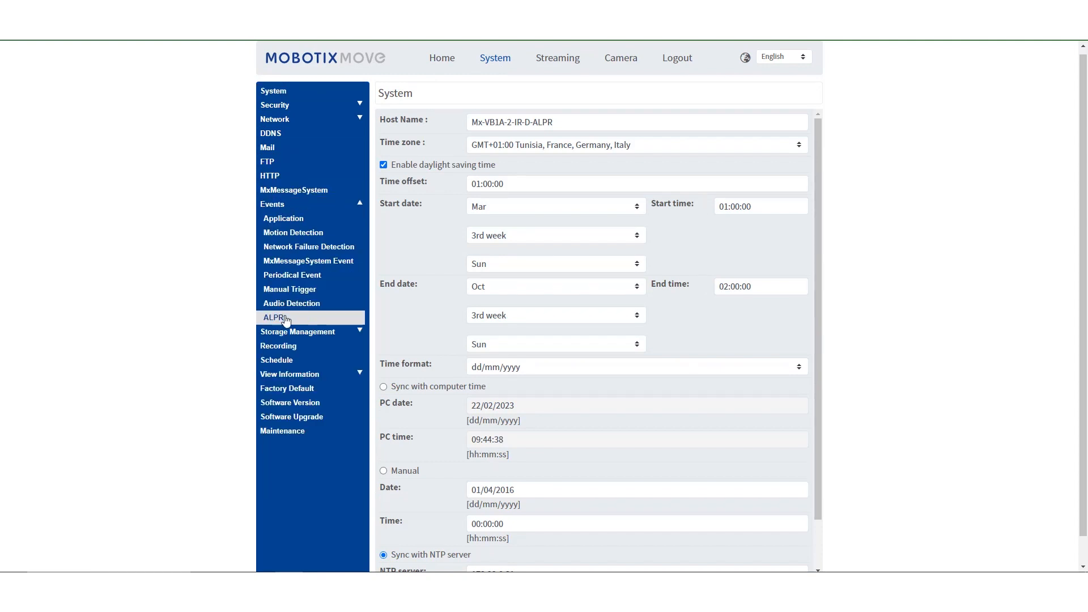
{"action": "left_click", "coordinate": [271, 317]}
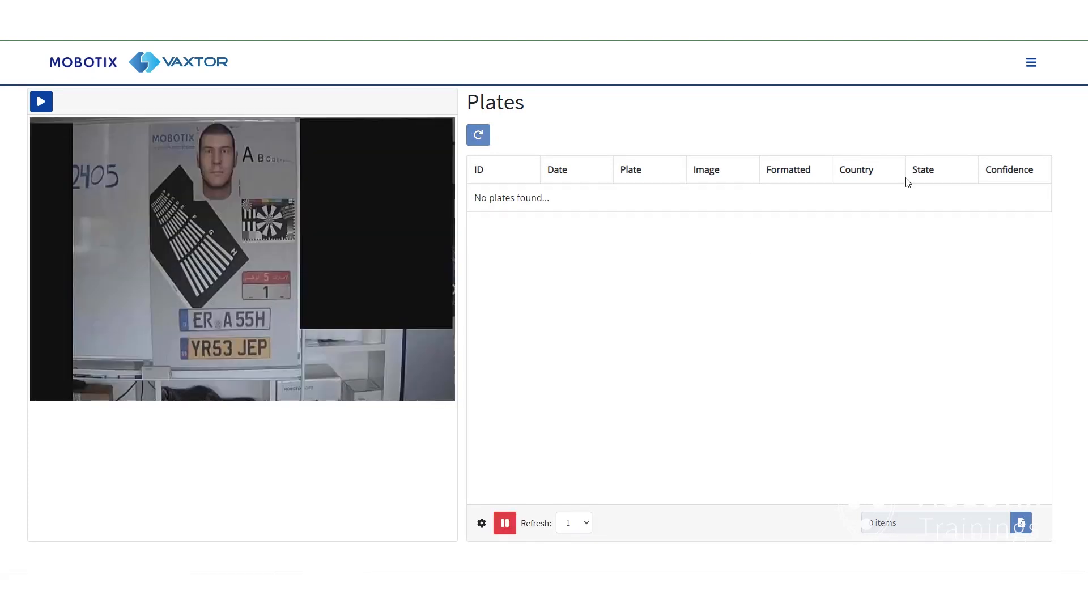
{"action": "mouse_move", "coordinate": [1031, 63]}
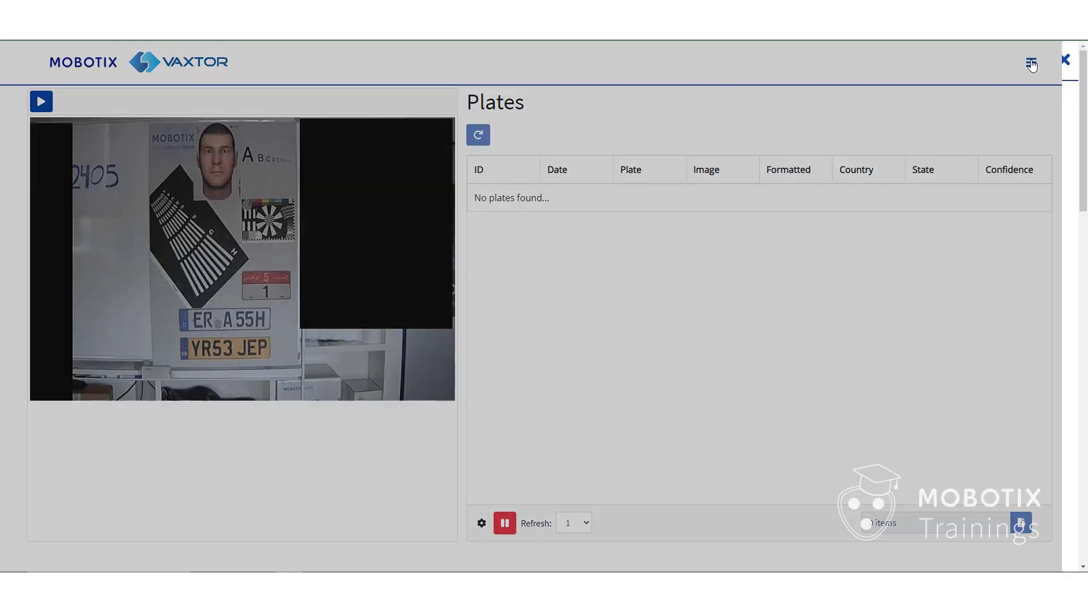
Open the ALPR Settings page from the app menu, showing Location with Spain
{"action": "left_click", "coordinate": [1032, 62]}
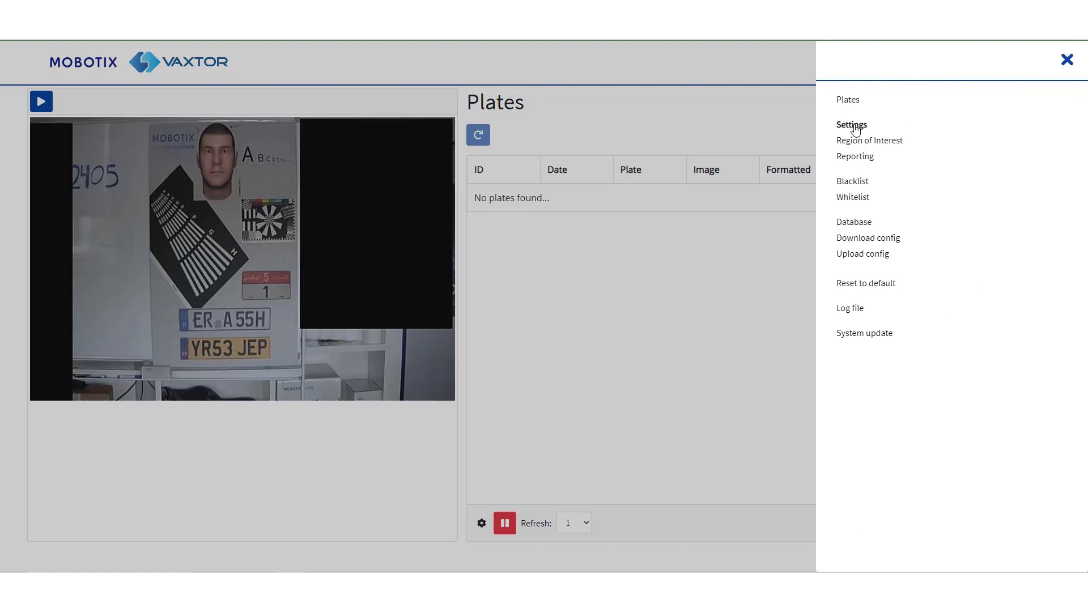
{"action": "left_click", "coordinate": [851, 125]}
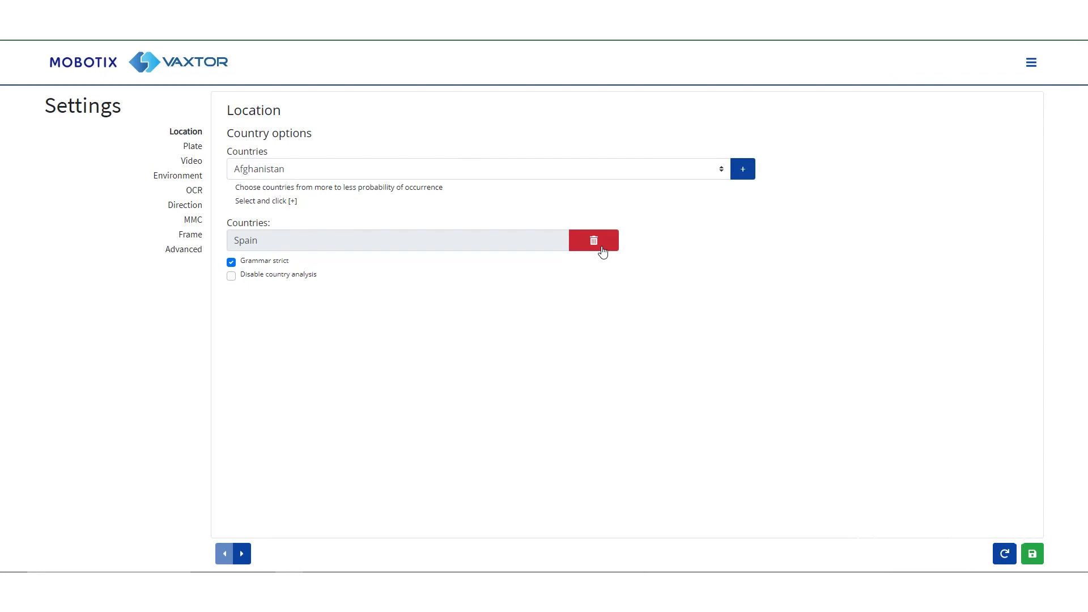
Add Germany and United Kingdom to the countries list and delete Spain
{"action": "left_click", "coordinate": [475, 169]}
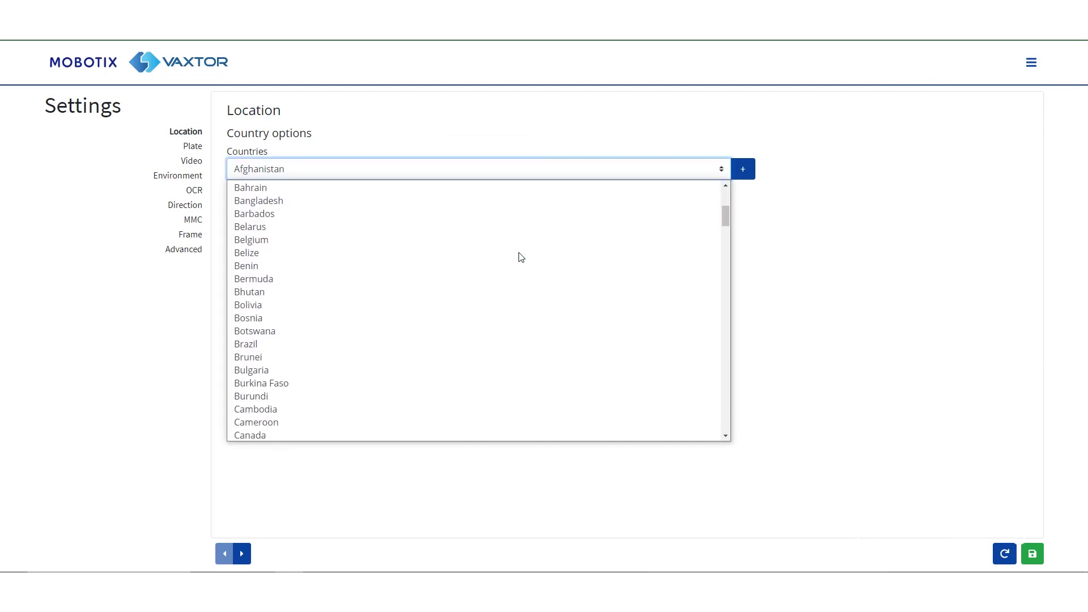
{"action": "scroll", "scroll_direction": "down", "scroll_amount": 3}
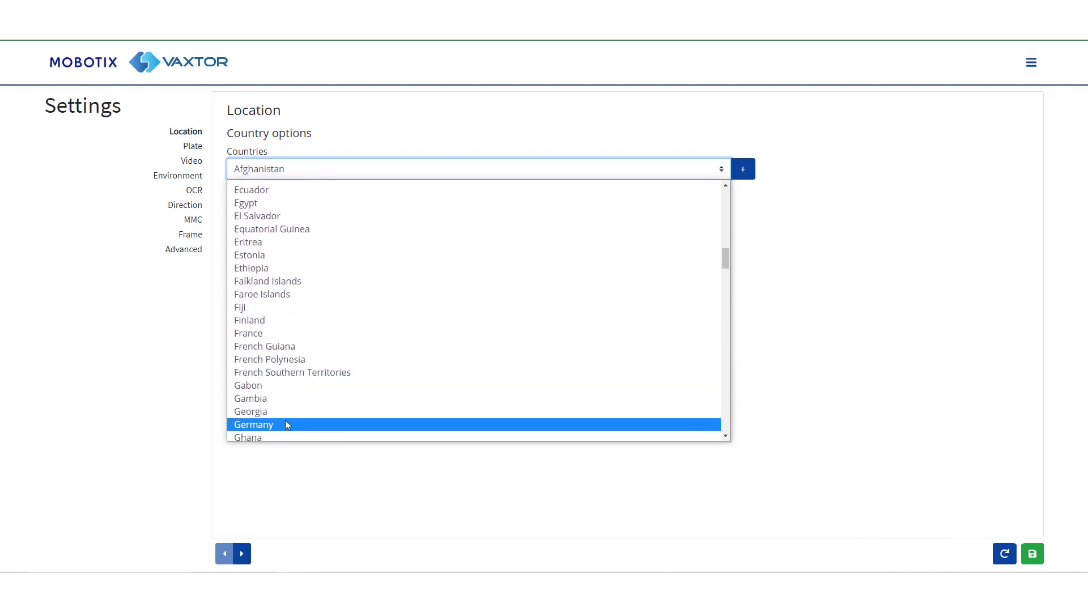
{"action": "left_click", "coordinate": [253, 424]}
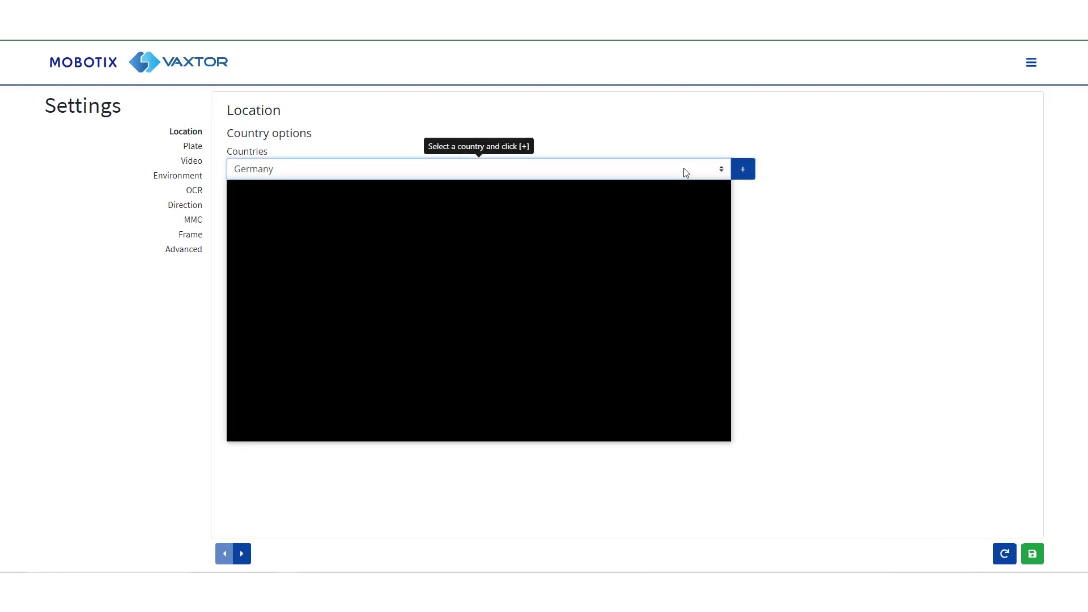
{"action": "left_click", "coordinate": [477, 168]}
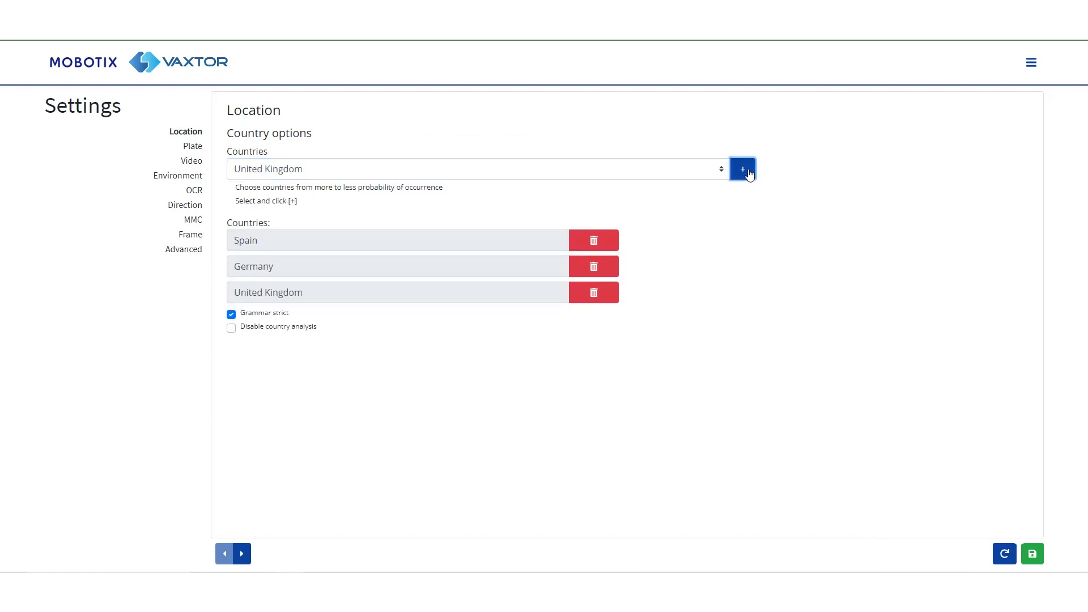
{"action": "mouse_move", "coordinate": [593, 240]}
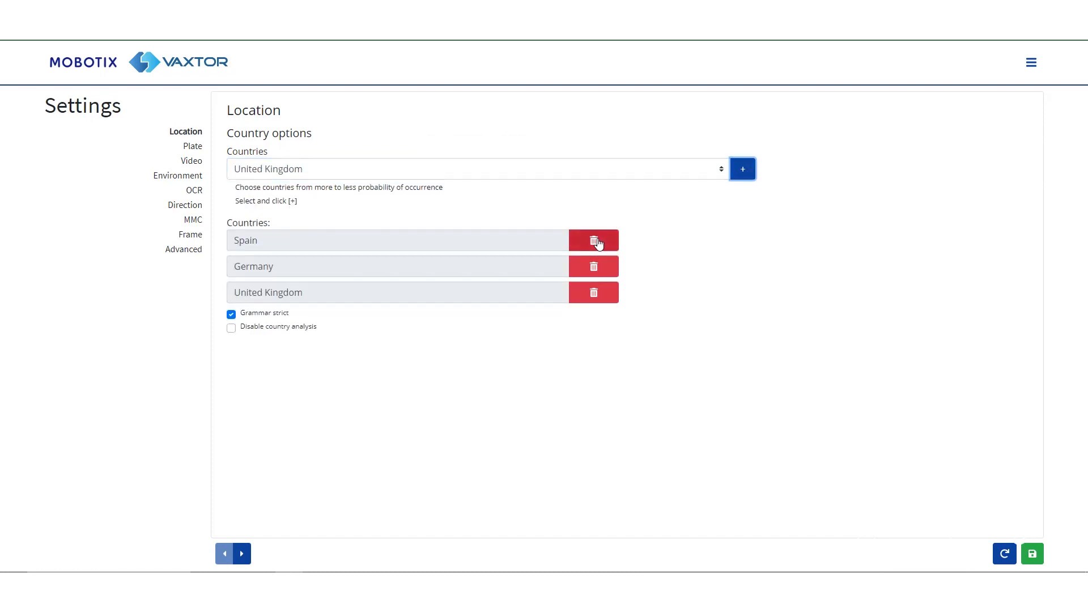
{"action": "left_click", "coordinate": [593, 240]}
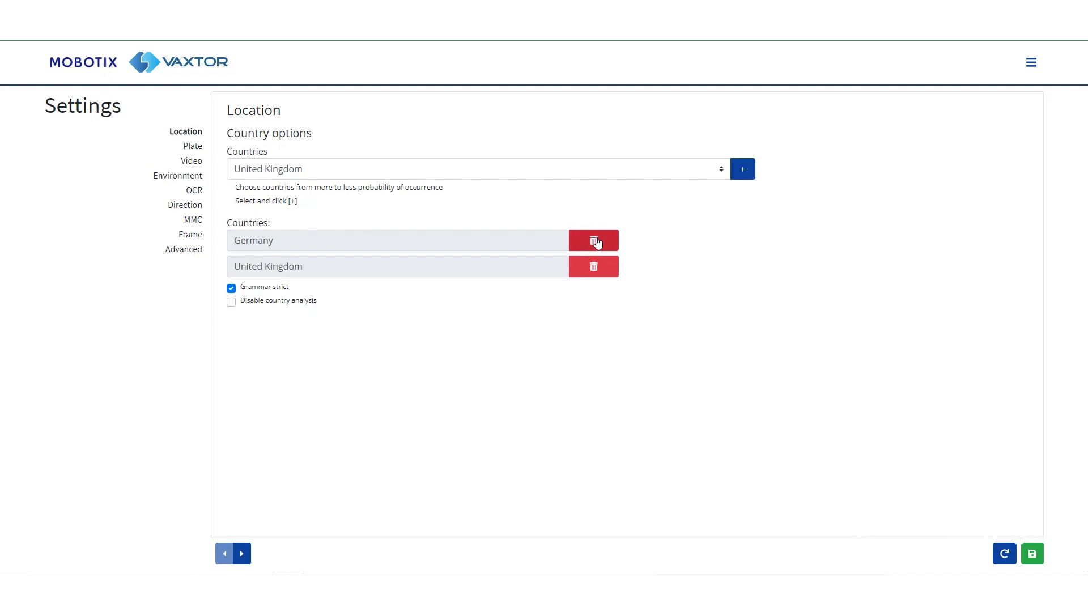
{"action": "mouse_move", "coordinate": [240, 556]}
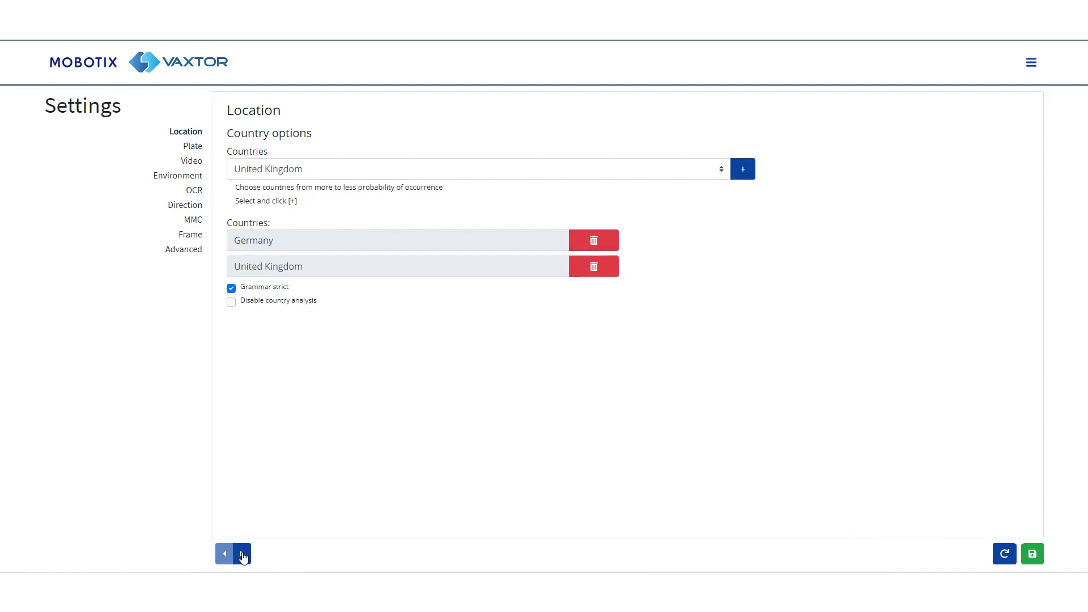
Review Video settings: 720x480 resolution and character height 18–42 pixels
{"action": "left_click", "coordinate": [241, 553]}
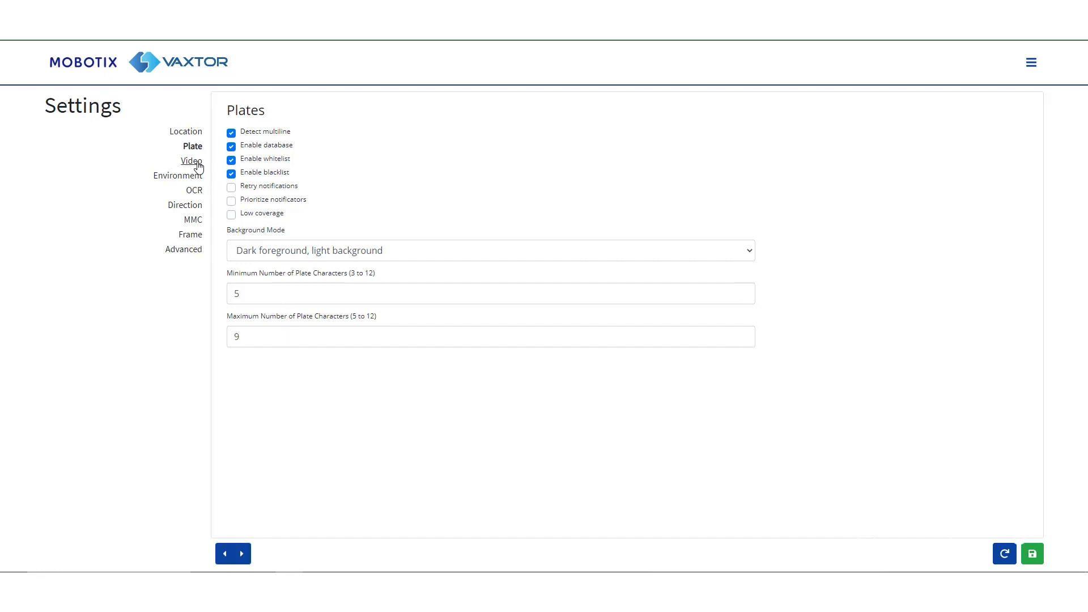
{"action": "left_click", "coordinate": [191, 160]}
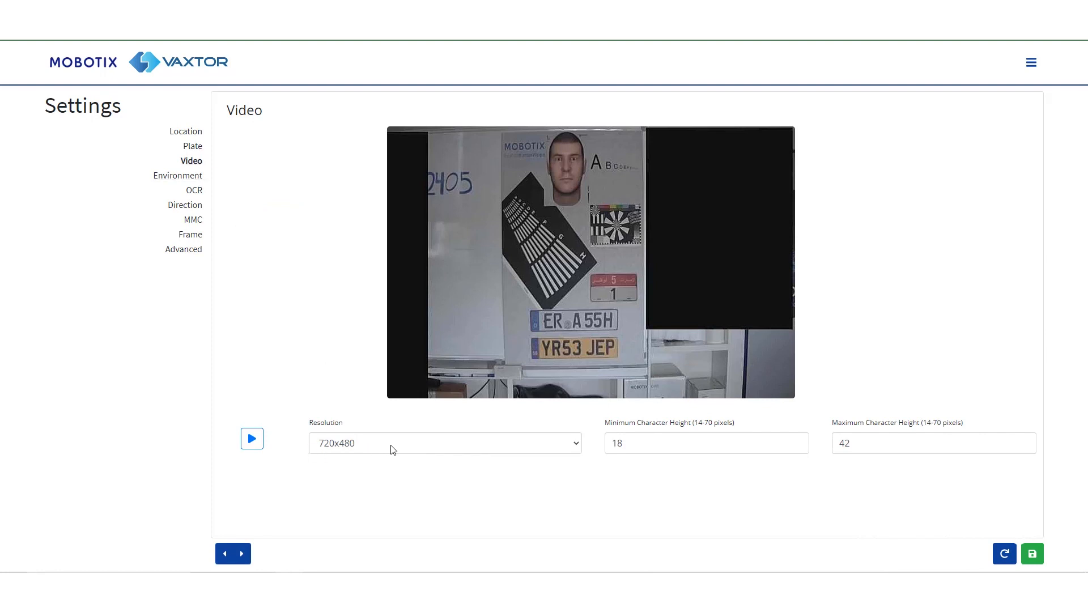
{"action": "left_click", "coordinate": [705, 443]}
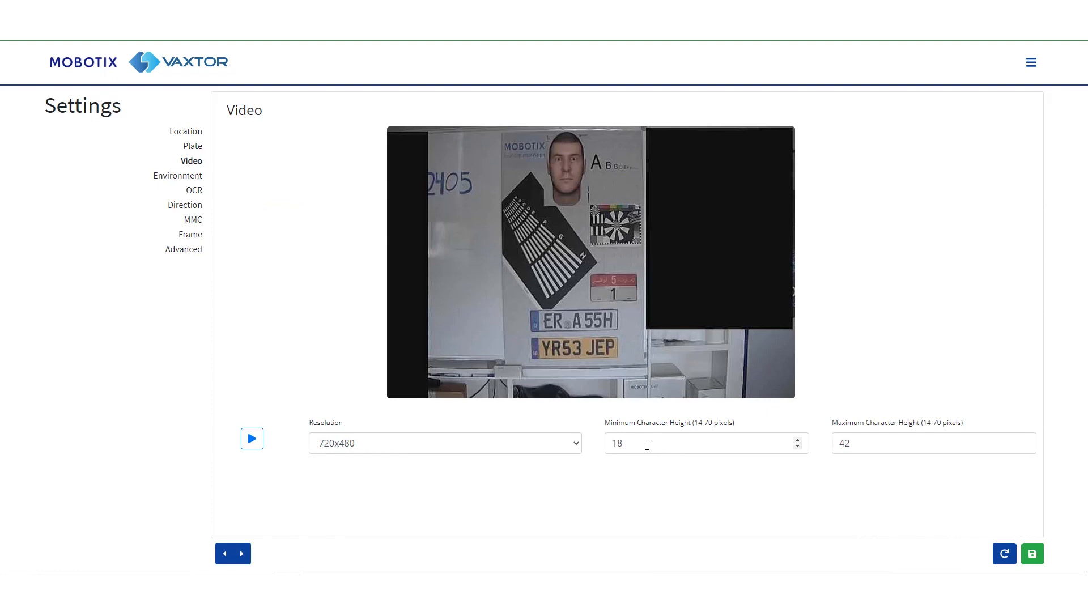
{"action": "mouse_move", "coordinate": [874, 444]}
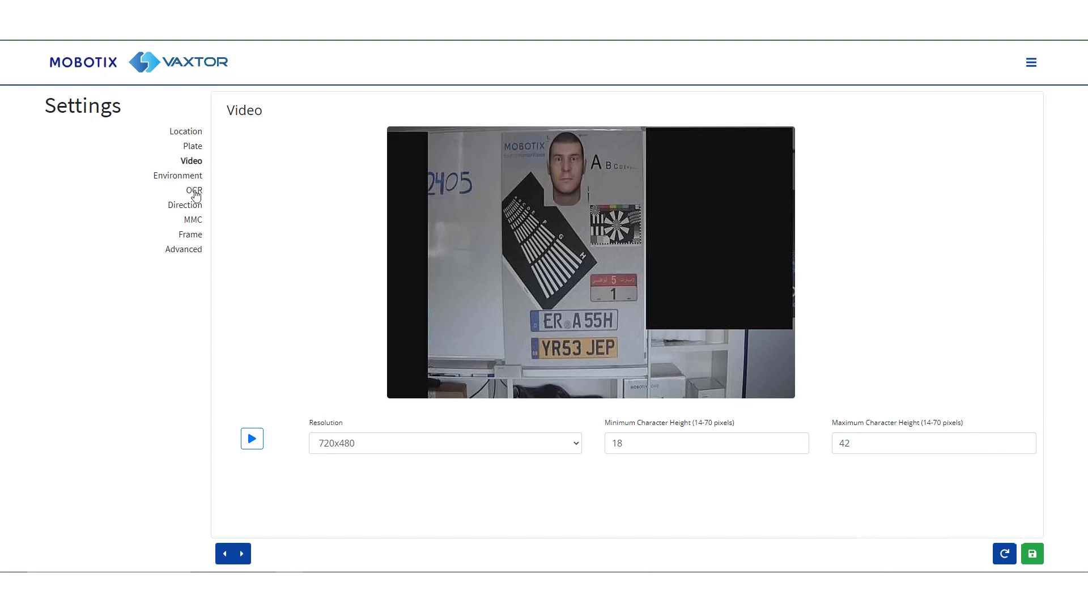
Change the Environment Same Plate Delay from 60 to 10 seconds
{"action": "left_click", "coordinate": [178, 175]}
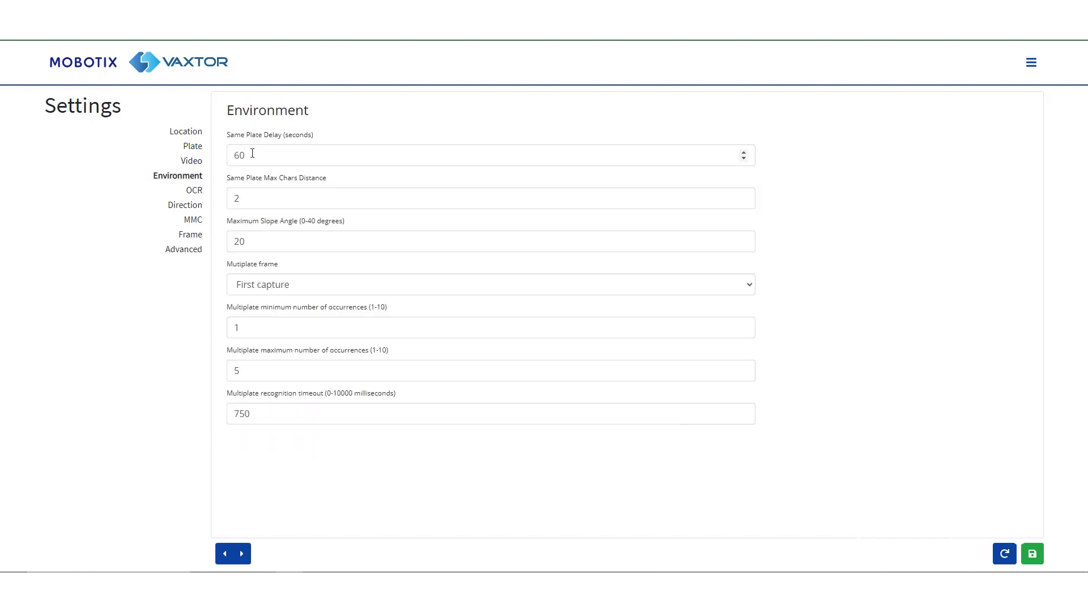
{"action": "type", "text": "10"}
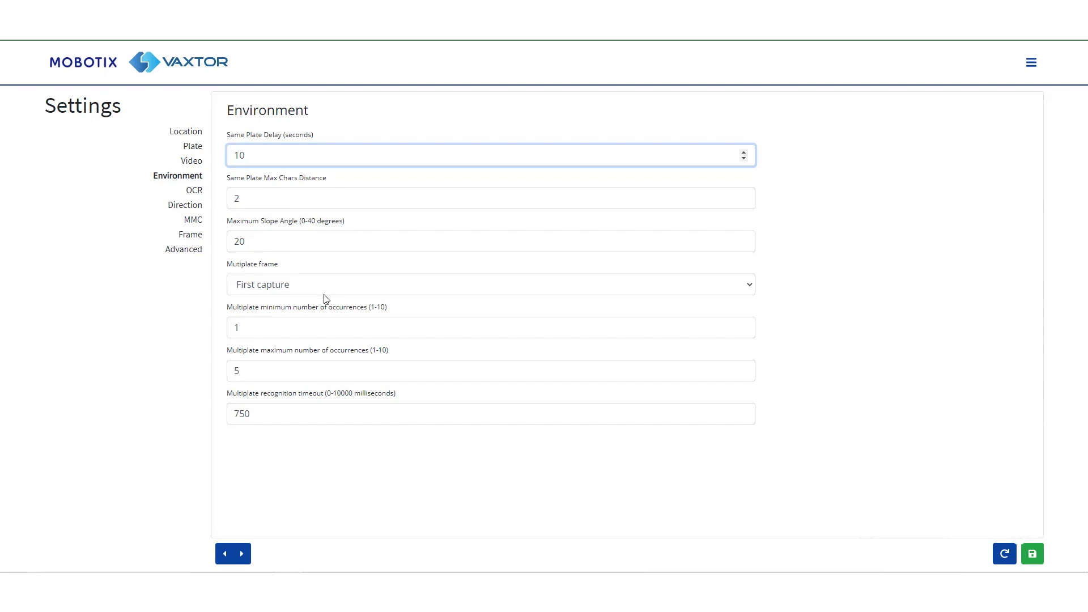
{"action": "mouse_move", "coordinate": [244, 276]}
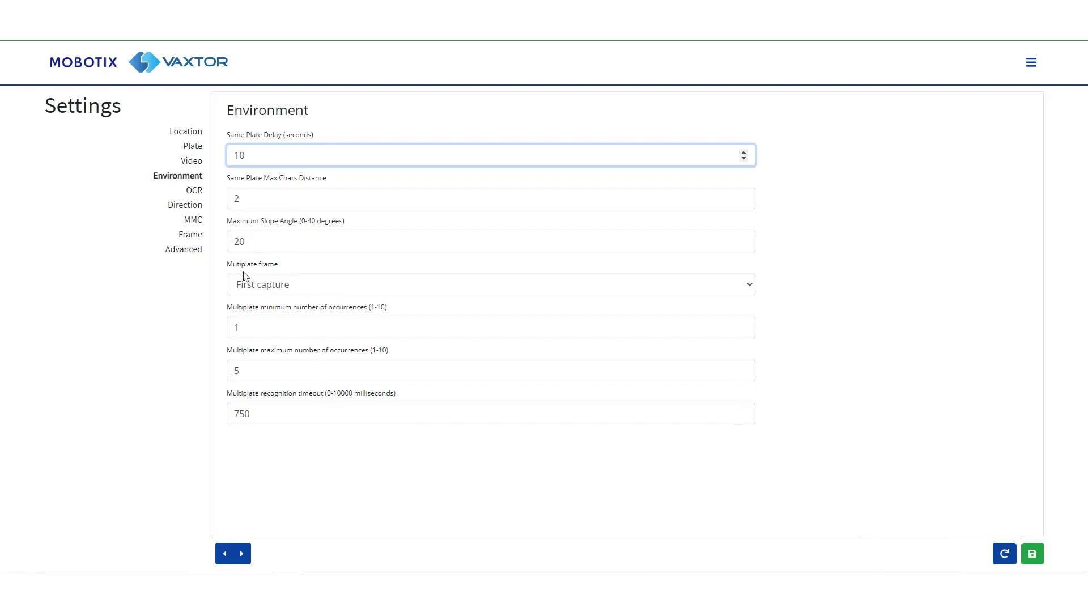
{"action": "left_click", "coordinate": [195, 191]}
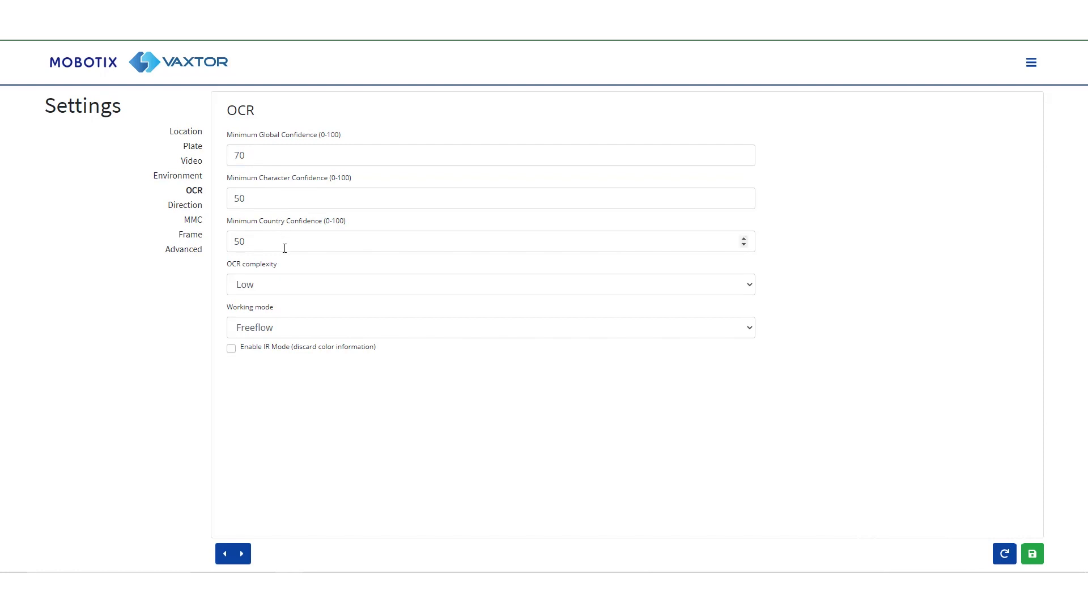
Review the Direction, MMC, Frame and Advanced pages, then save the configuration
{"action": "left_click", "coordinate": [185, 205]}
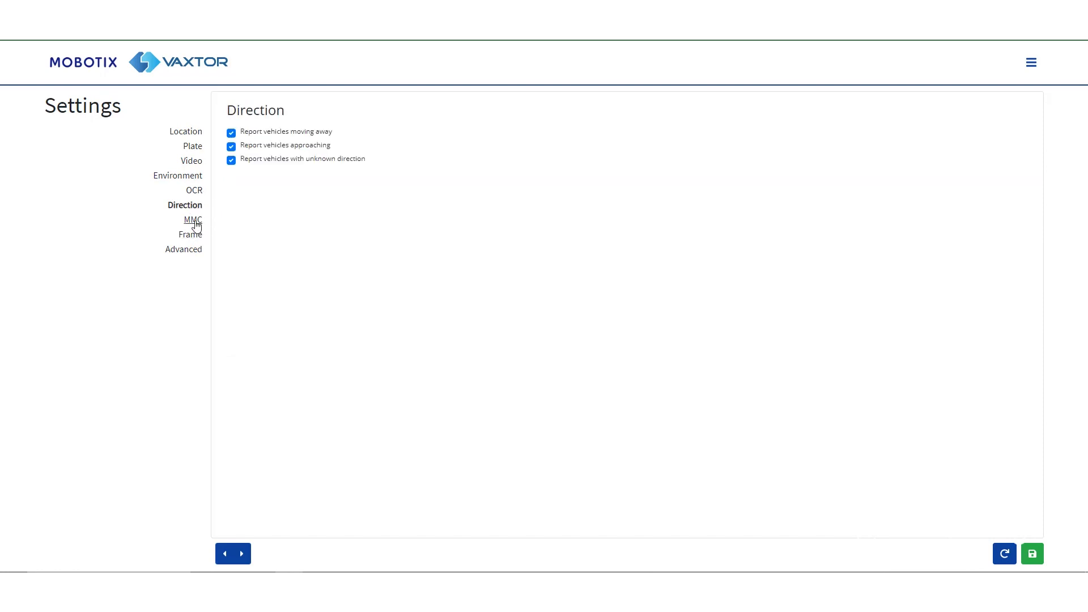
{"action": "left_click", "coordinate": [193, 220]}
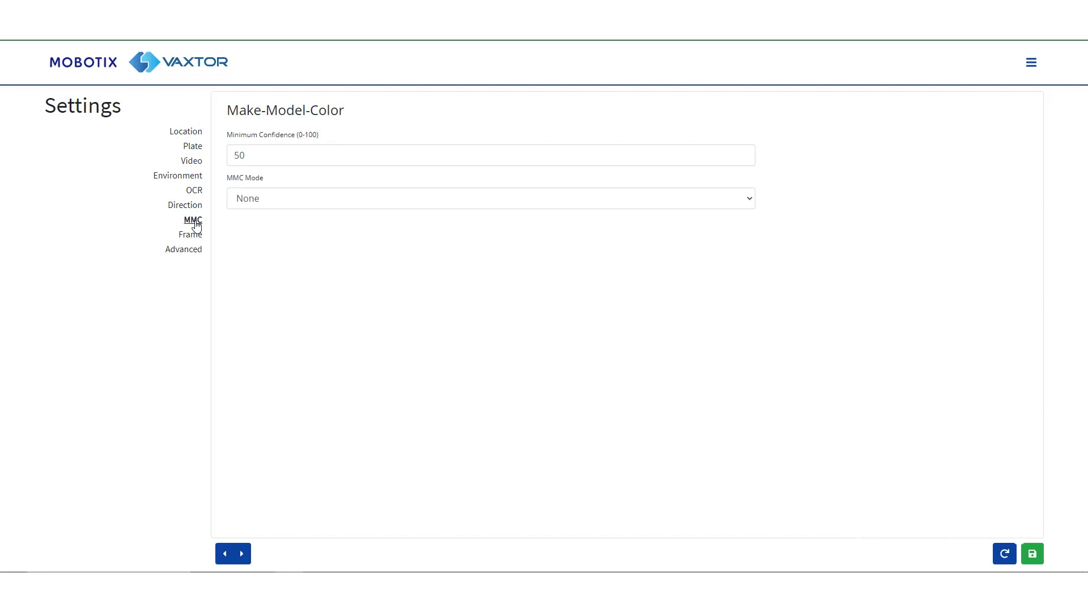
{"action": "left_click", "coordinate": [191, 235]}
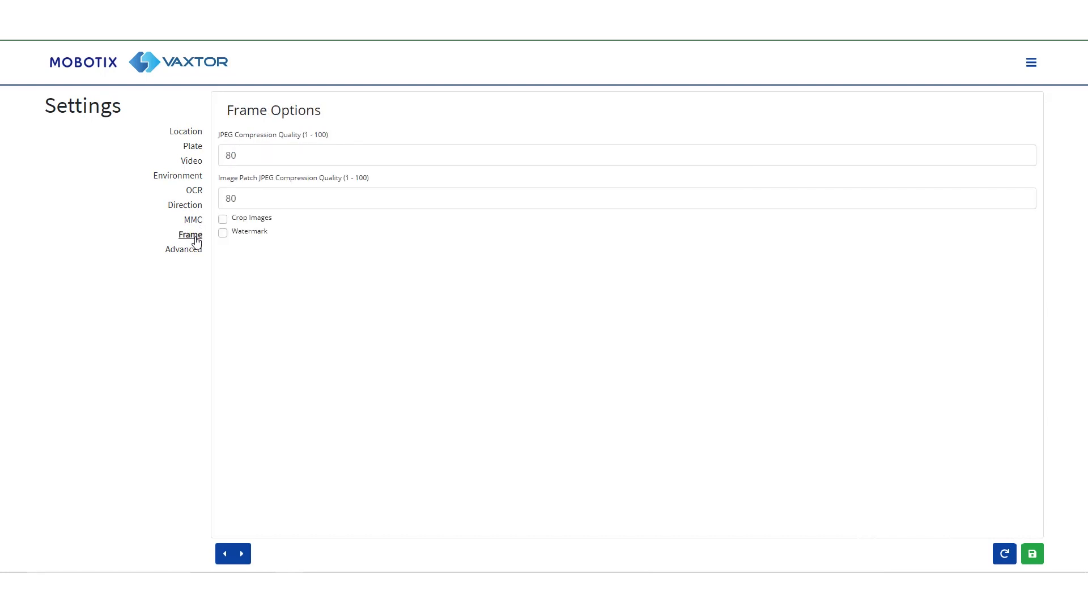
{"action": "left_click", "coordinate": [183, 249]}
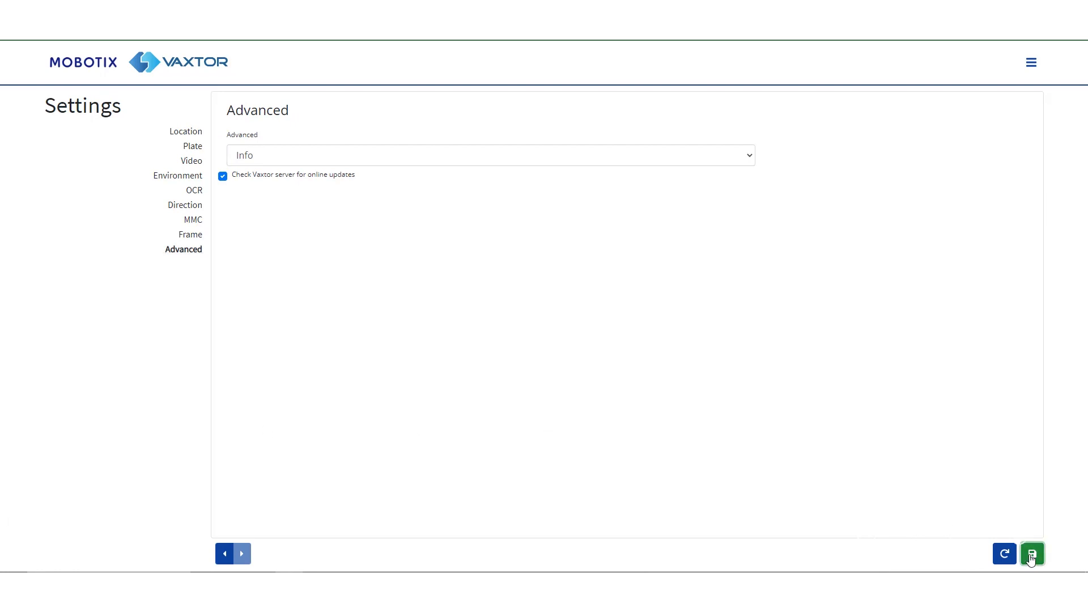
{"action": "left_click", "coordinate": [1032, 554]}
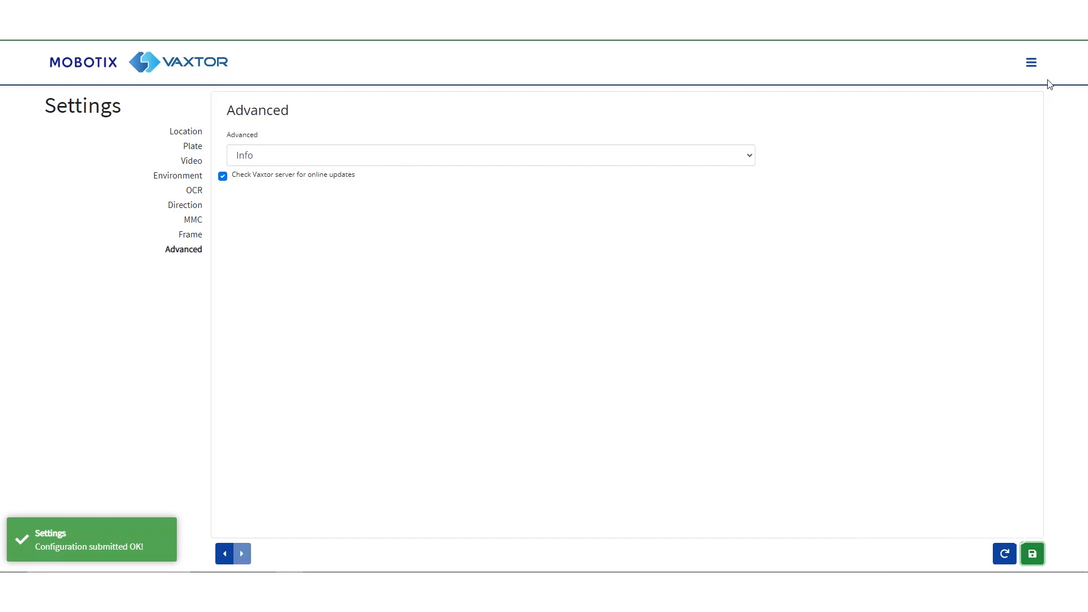
{"action": "left_click", "coordinate": [1030, 62]}
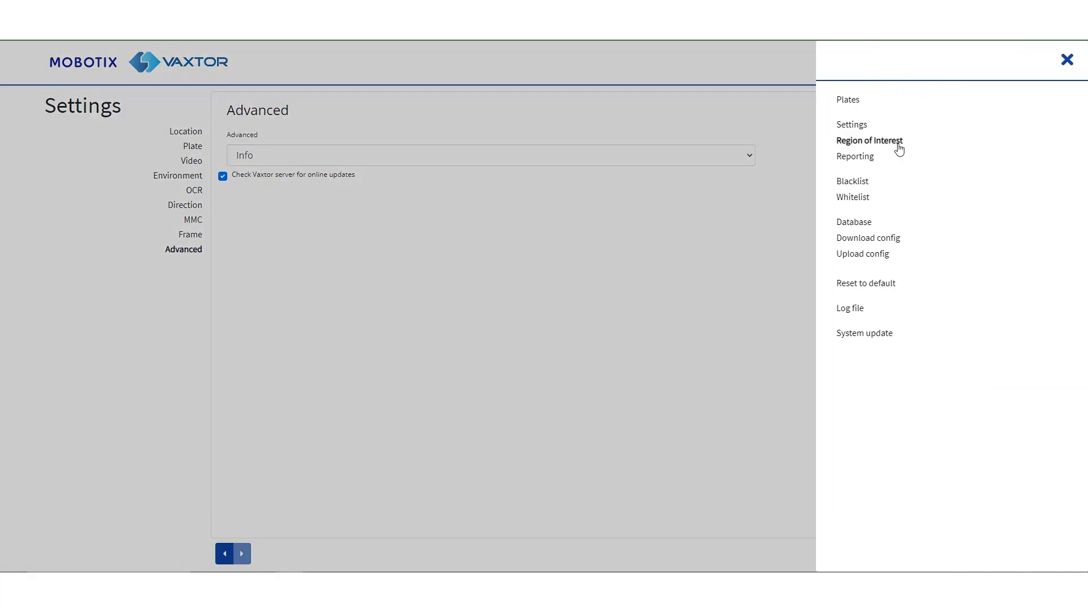
Draw an included rectangular ROI around both whiteboard plates and submit the ROIs
{"action": "left_click", "coordinate": [869, 141]}
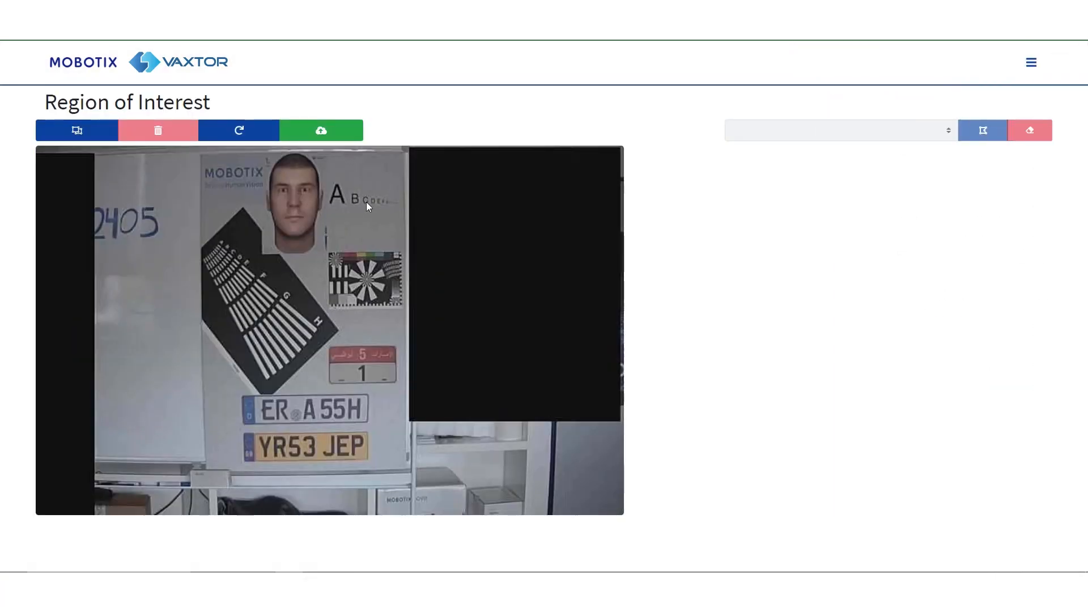
{"action": "mouse_move", "coordinate": [77, 130]}
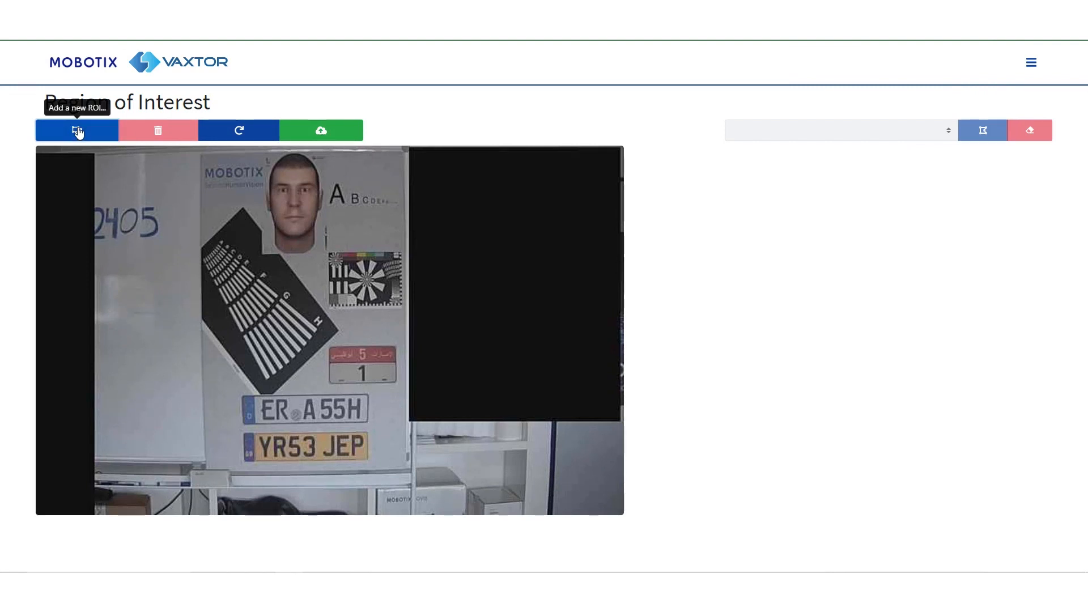
{"action": "left_click", "coordinate": [76, 130]}
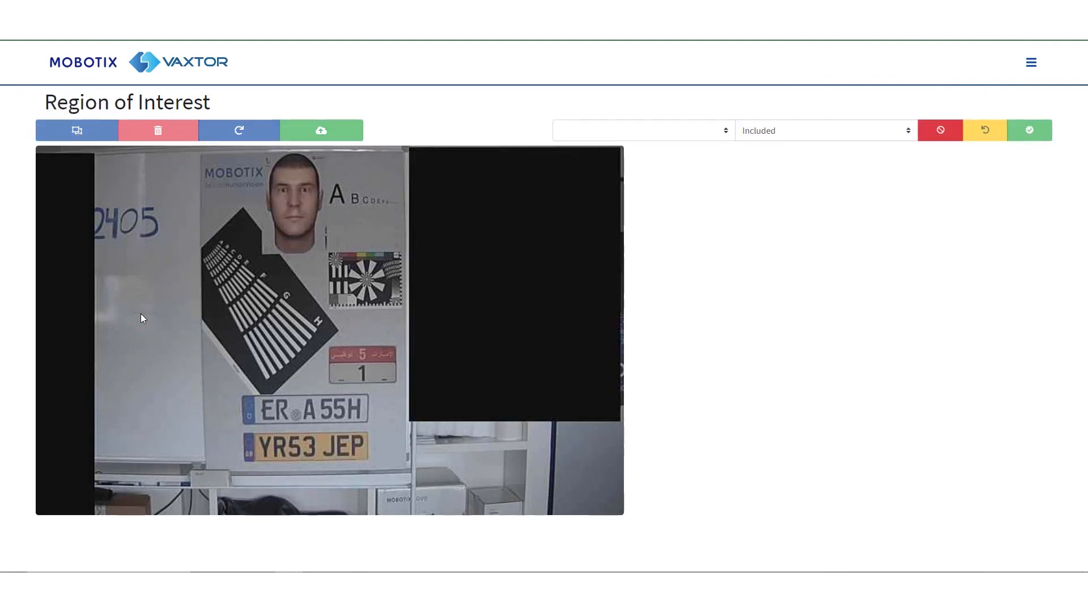
{"action": "left_click_drag", "start_coordinate": [146, 306], "coordinate": [136, 449]}
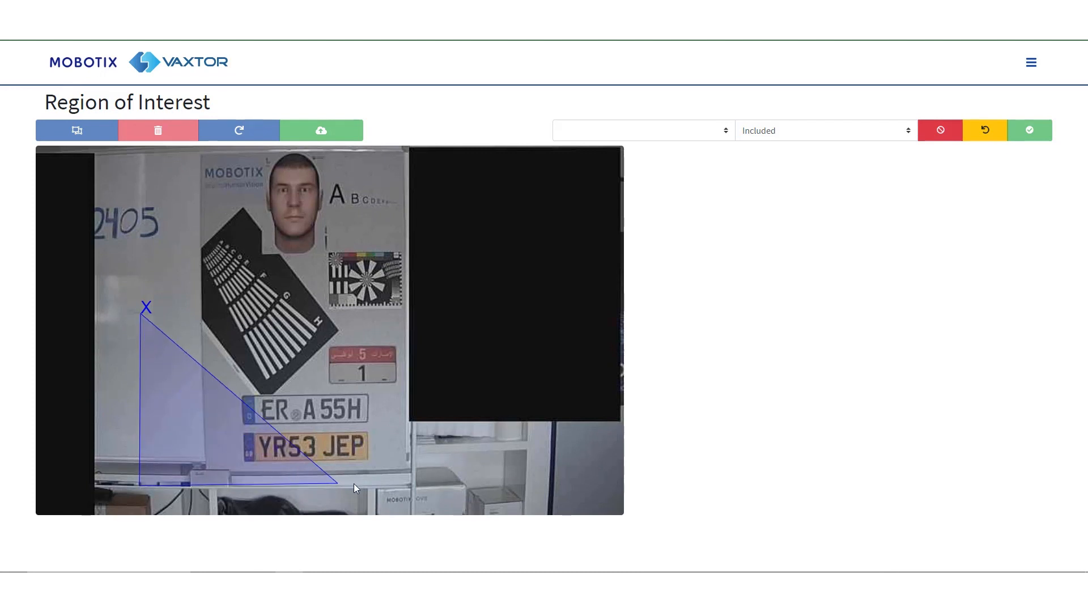
{"action": "left_click_drag", "start_coordinate": [319, 482], "coordinate": [417, 489]}
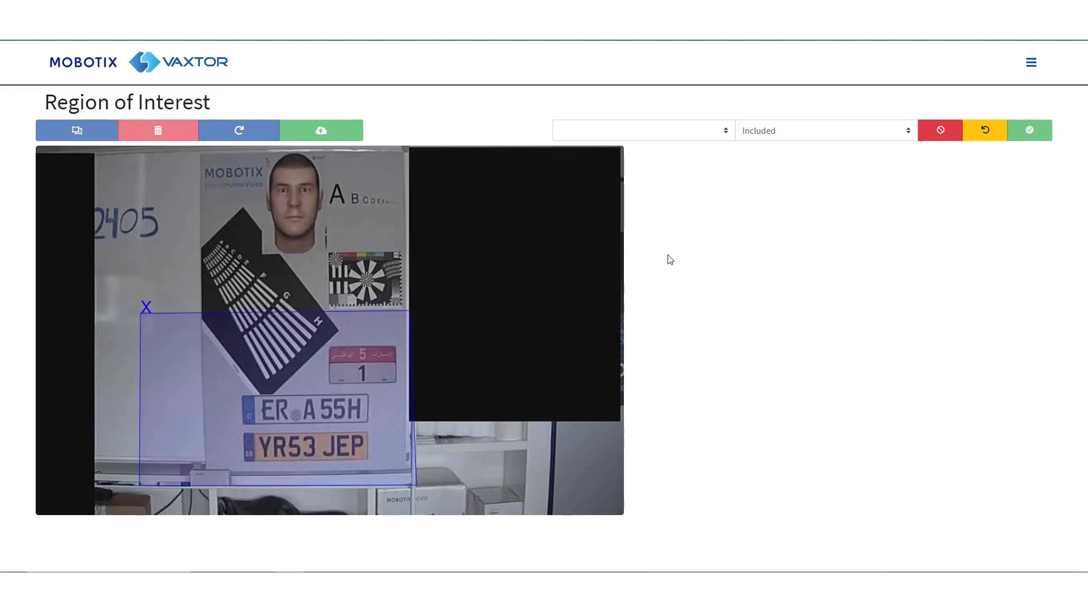
{"action": "mouse_move", "coordinate": [809, 163]}
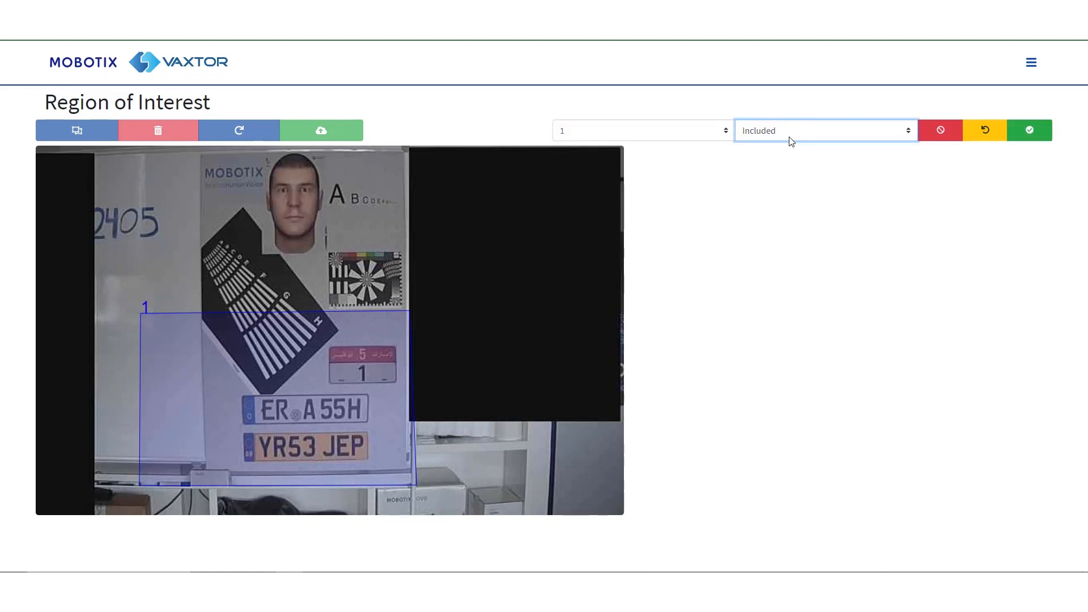
{"action": "left_click", "coordinate": [1029, 130]}
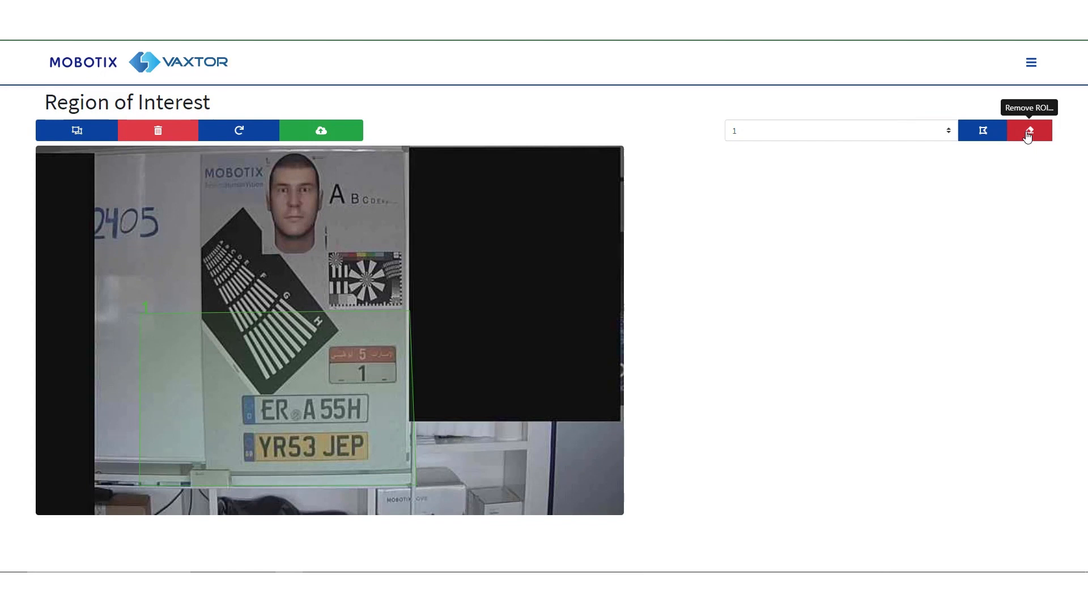
{"action": "mouse_move", "coordinate": [846, 142]}
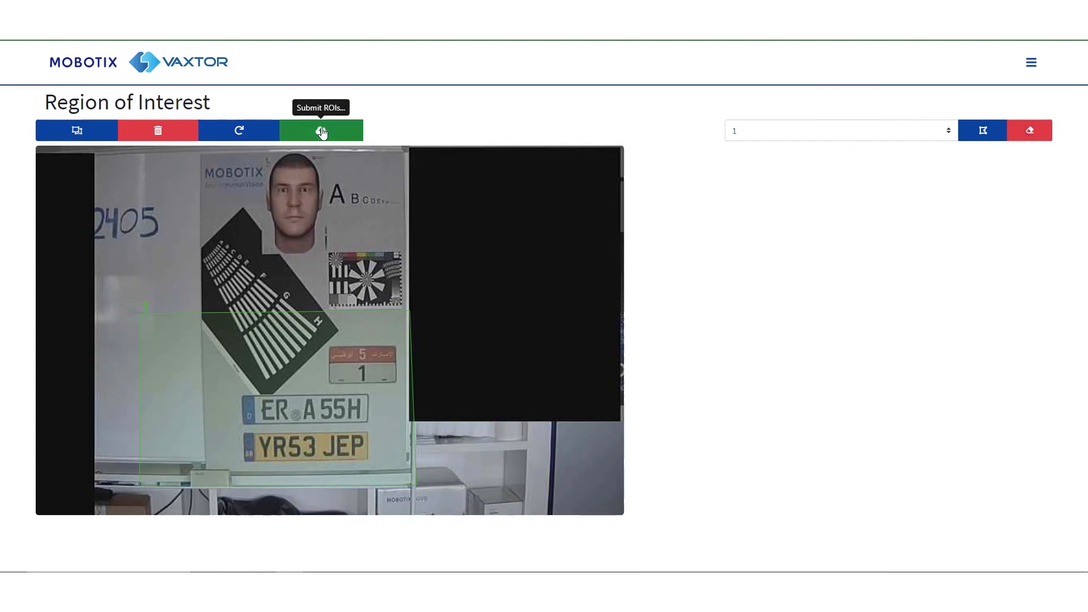
{"action": "left_click", "coordinate": [321, 130]}
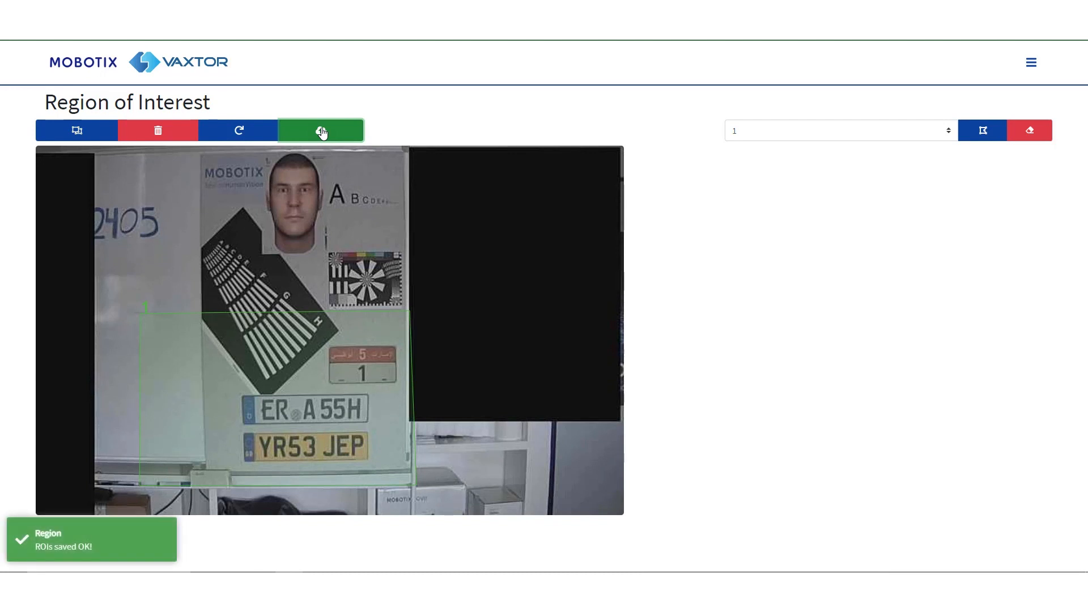
{"action": "mouse_move", "coordinate": [859, 108]}
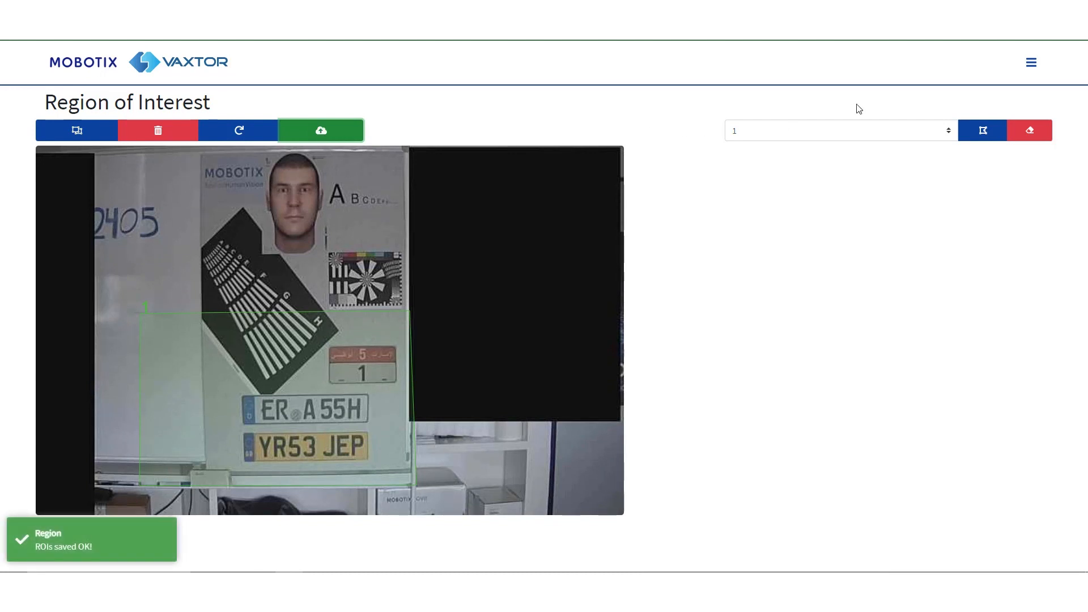
{"action": "left_click", "coordinate": [1030, 62]}
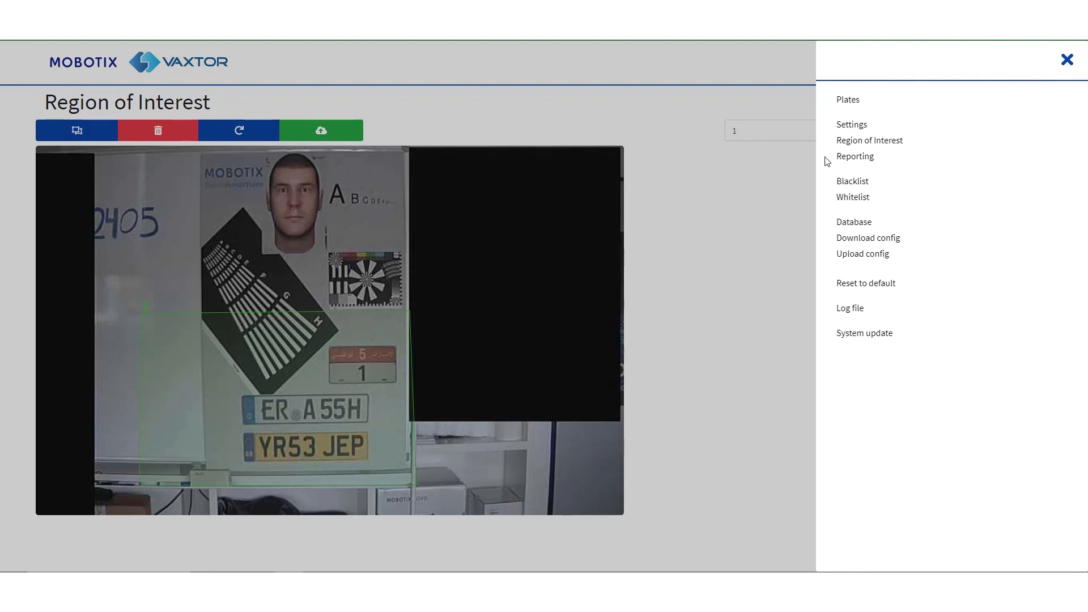
On Reporting, verify Mobotix Move NVR and Output port reporting are both Active
{"action": "left_click", "coordinate": [854, 157]}
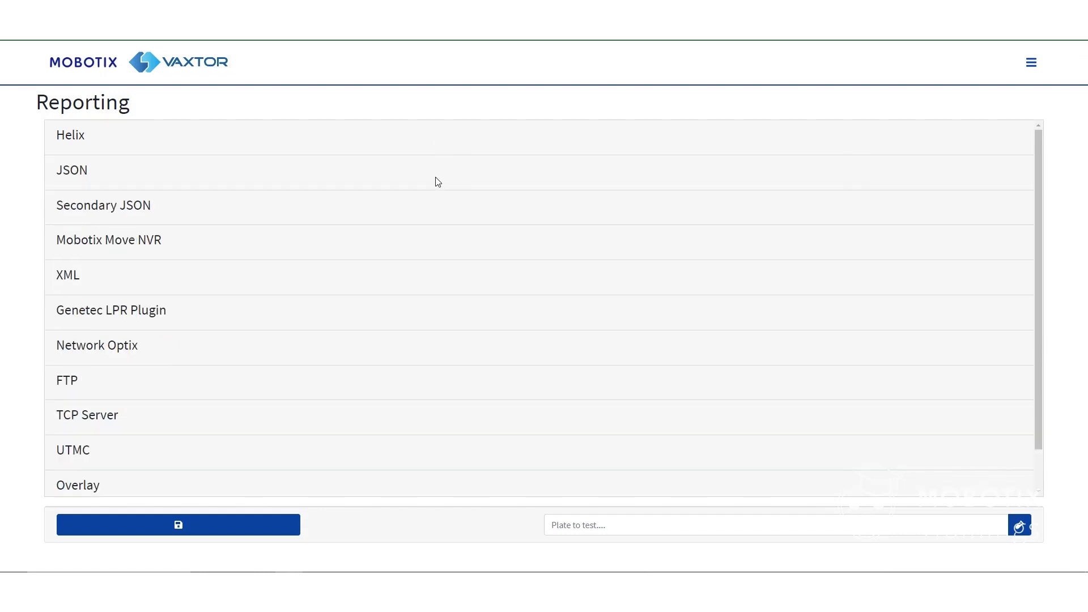
{"action": "left_click", "coordinate": [71, 170]}
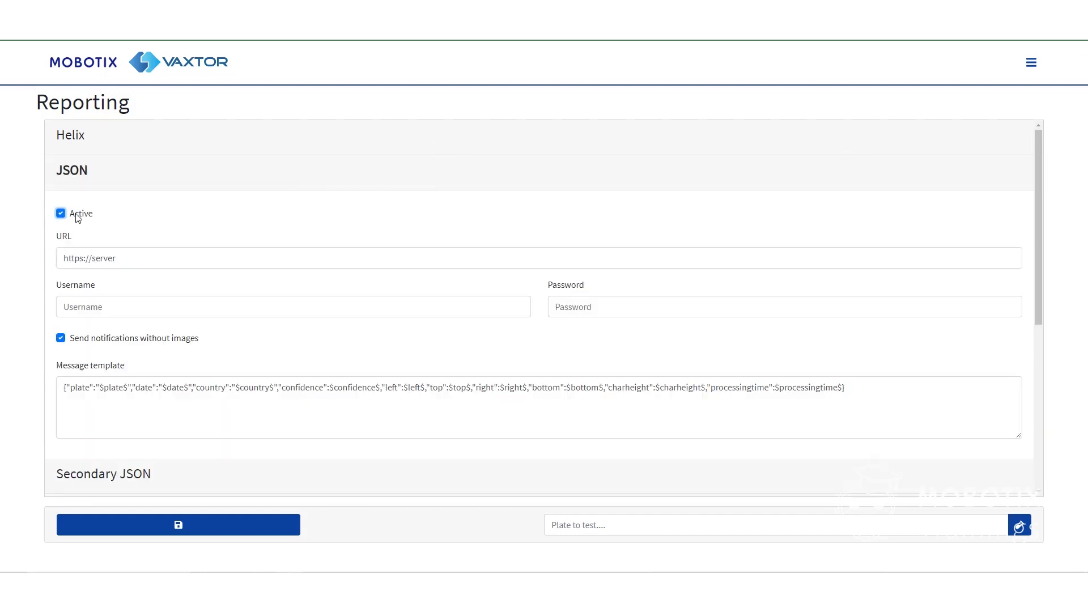
{"action": "left_click", "coordinate": [72, 170]}
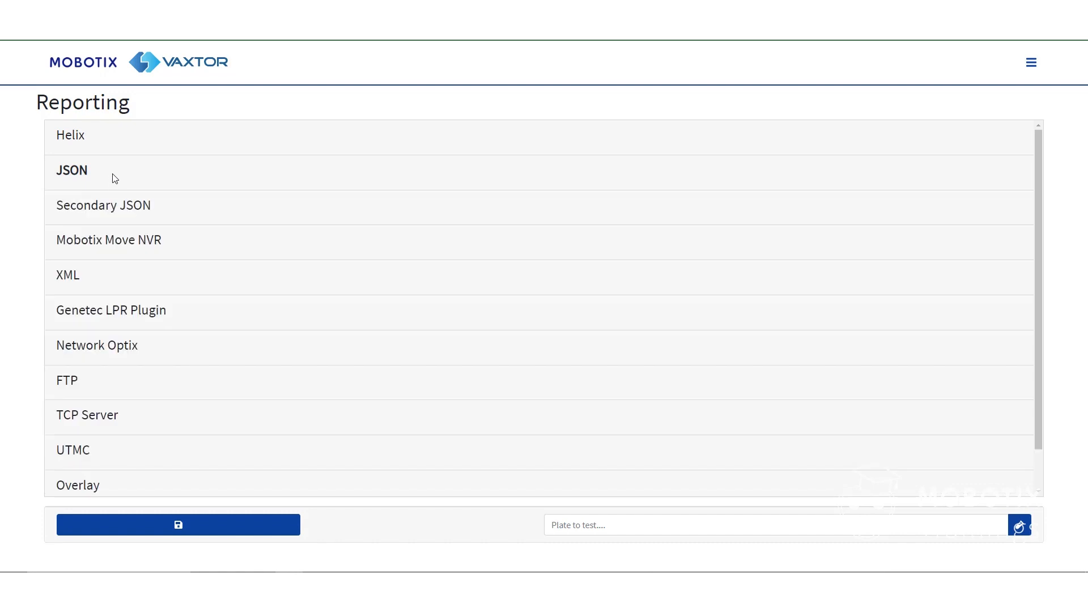
{"action": "left_click", "coordinate": [109, 241]}
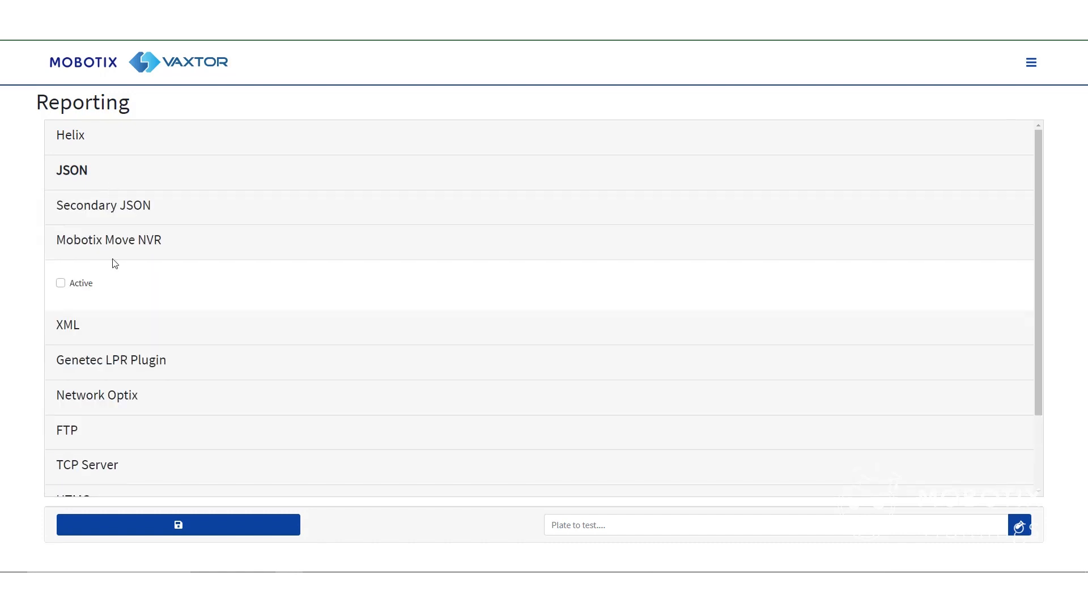
{"action": "left_click", "coordinate": [61, 282]}
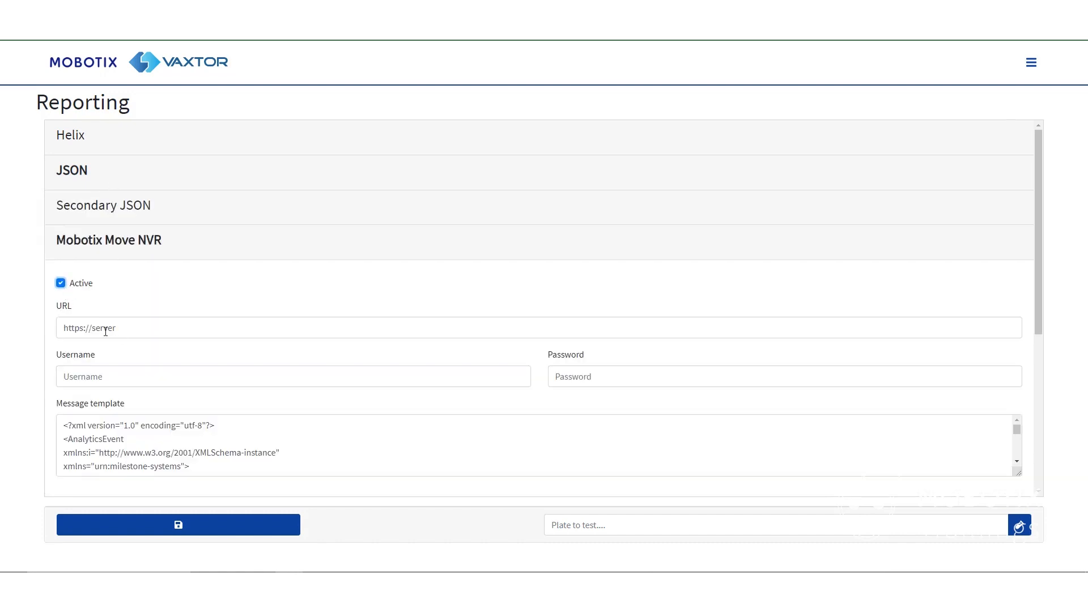
{"action": "scroll", "scroll_direction": "down", "scroll_amount": 3}
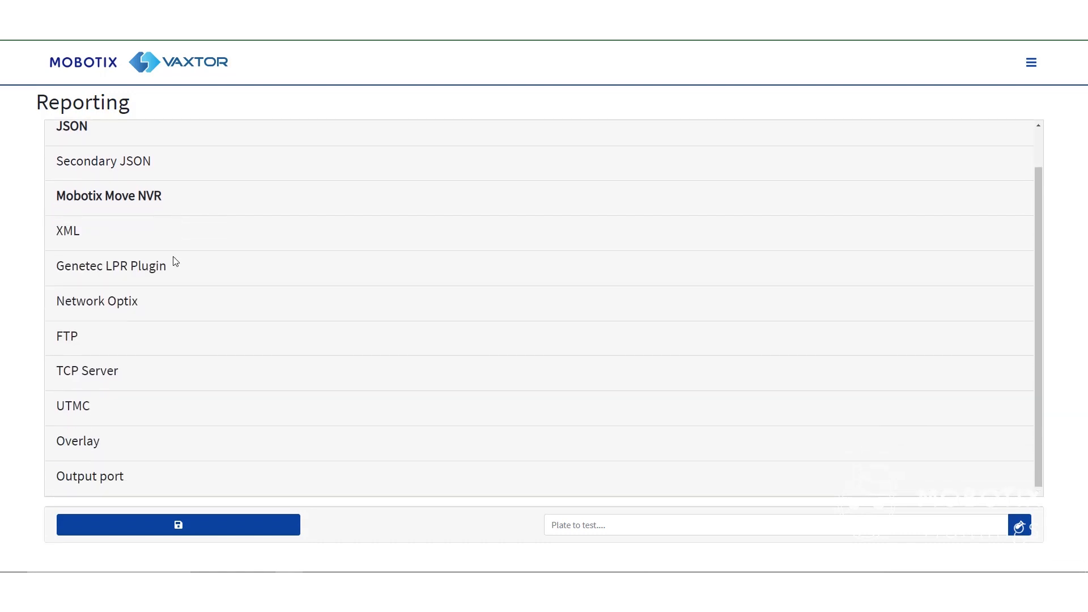
{"action": "mouse_move", "coordinate": [296, 478]}
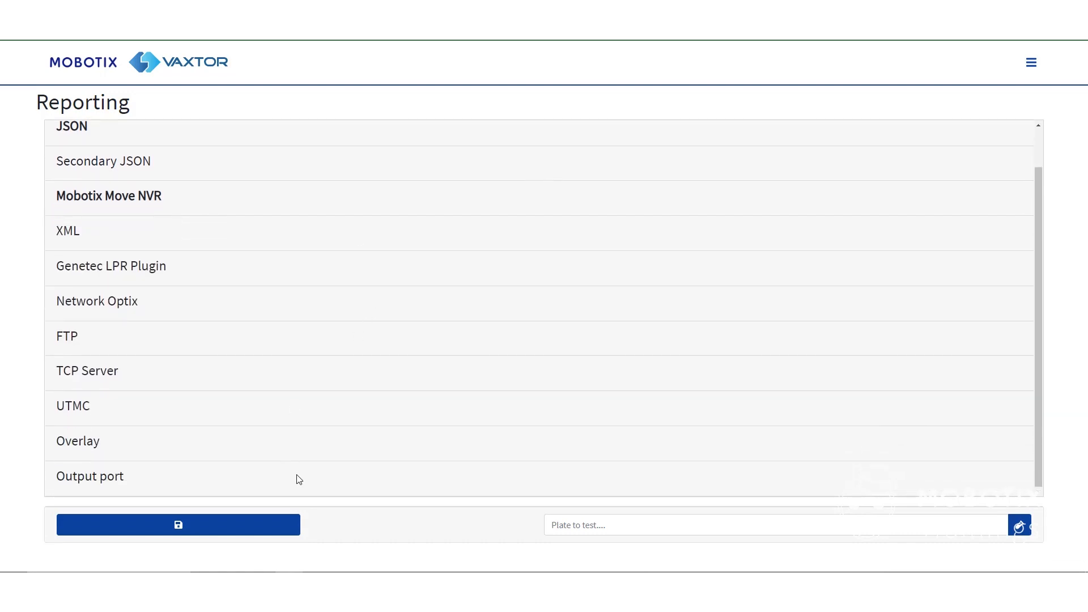
{"action": "mouse_move", "coordinate": [127, 483]}
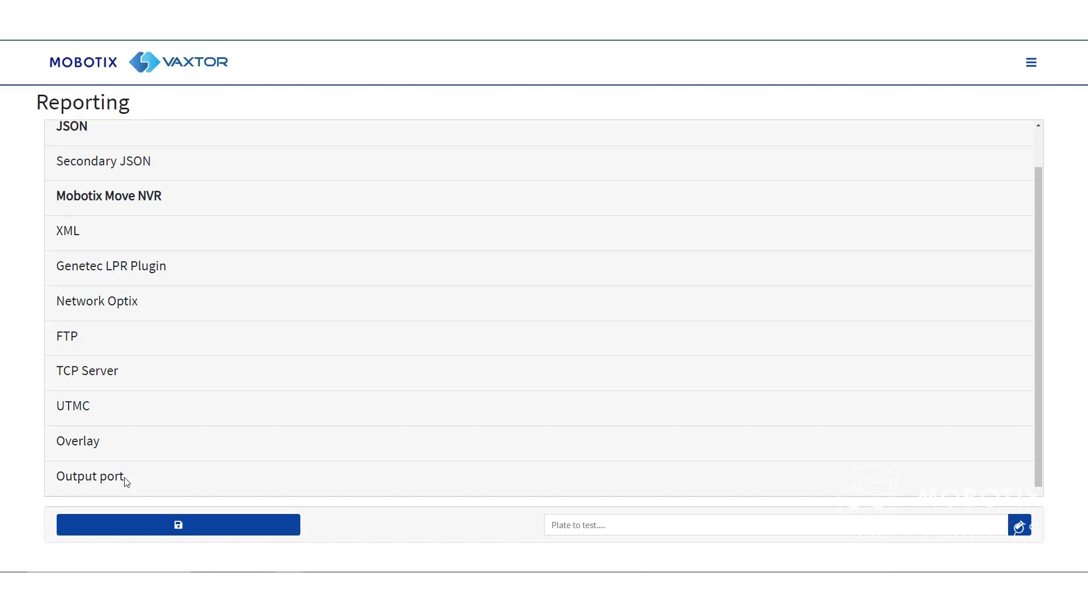
{"action": "scroll", "scroll_direction": "down", "scroll_amount": 3}
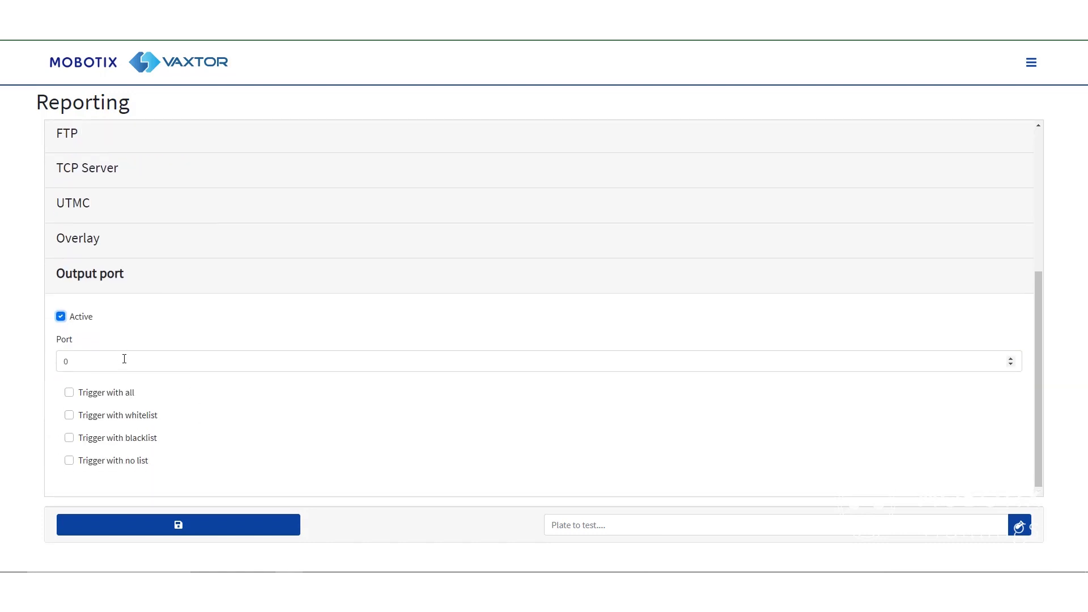
{"action": "mouse_move", "coordinate": [168, 385]}
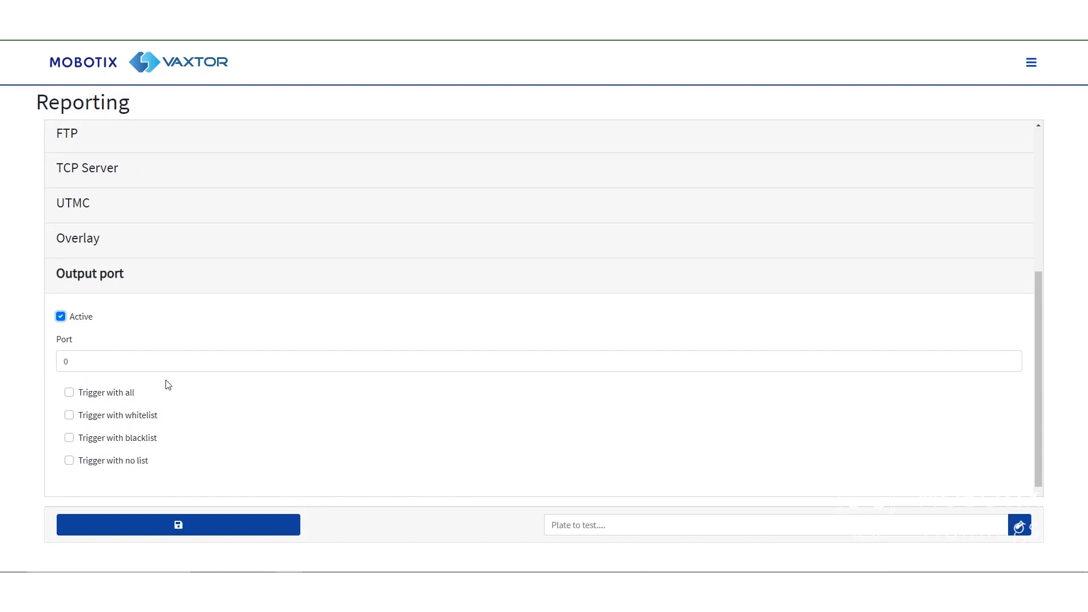
{"action": "scroll", "scroll_direction": "up", "scroll_amount": 3}
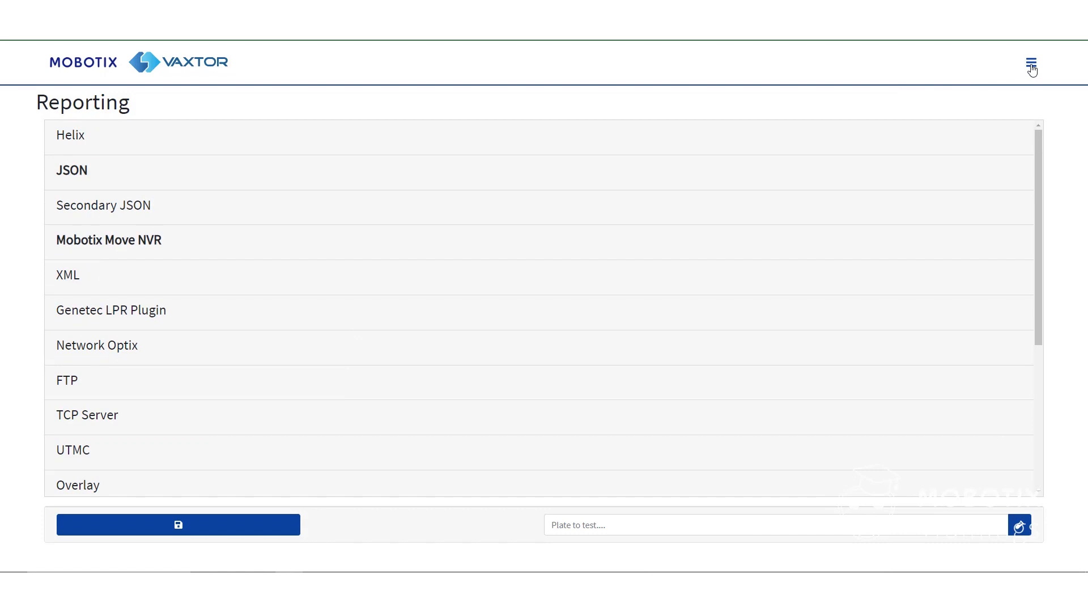
View the Blacklist page and confirm it holds no plates
{"action": "left_click", "coordinate": [1031, 62]}
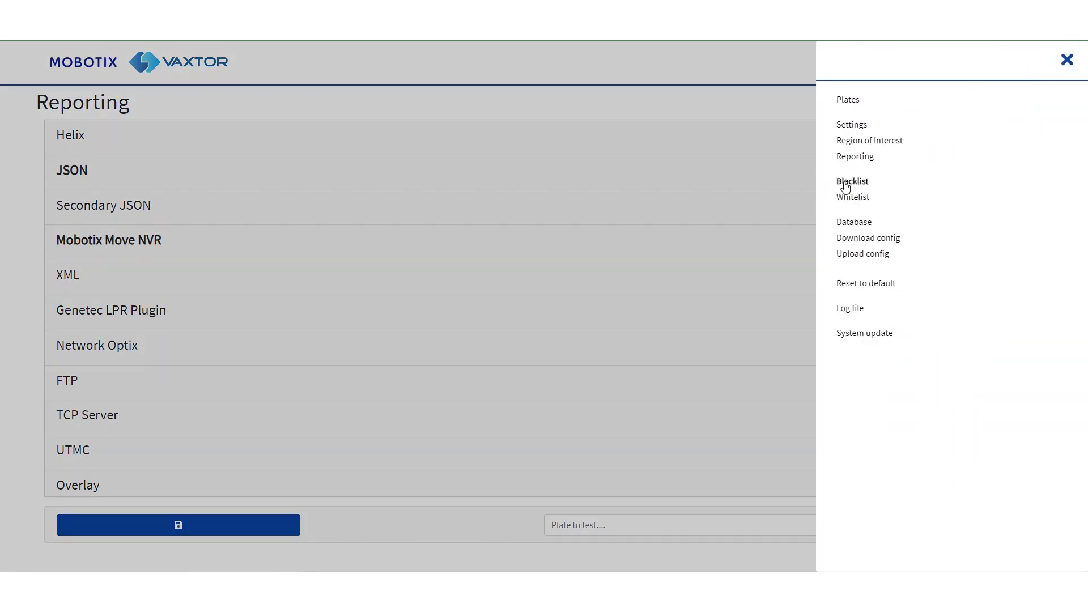
{"action": "left_click", "coordinate": [851, 182]}
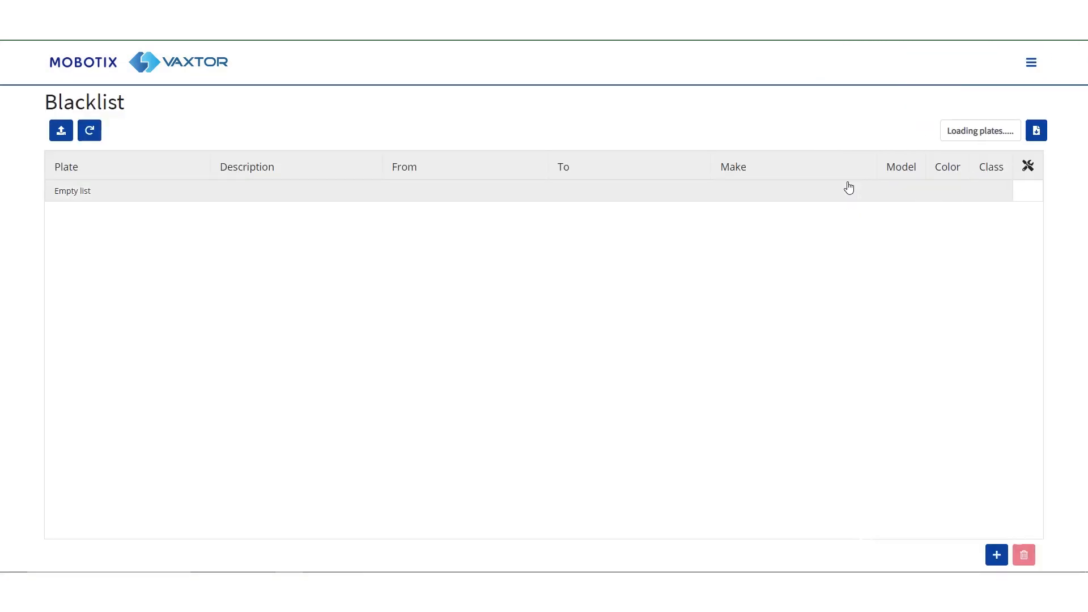
{"action": "left_click", "coordinate": [1036, 131]}
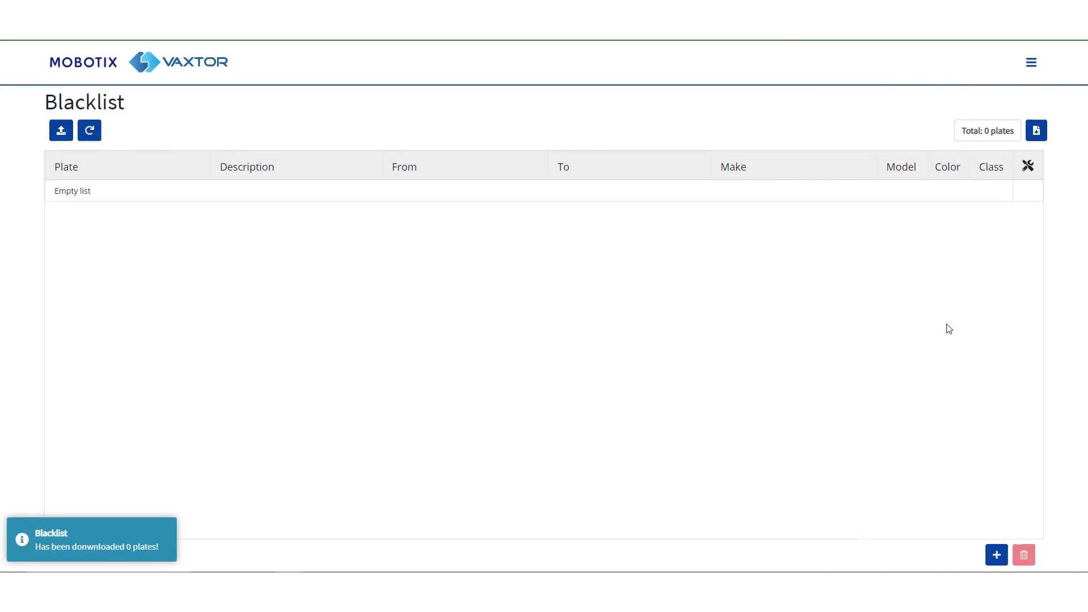
{"action": "mouse_move", "coordinate": [995, 555]}
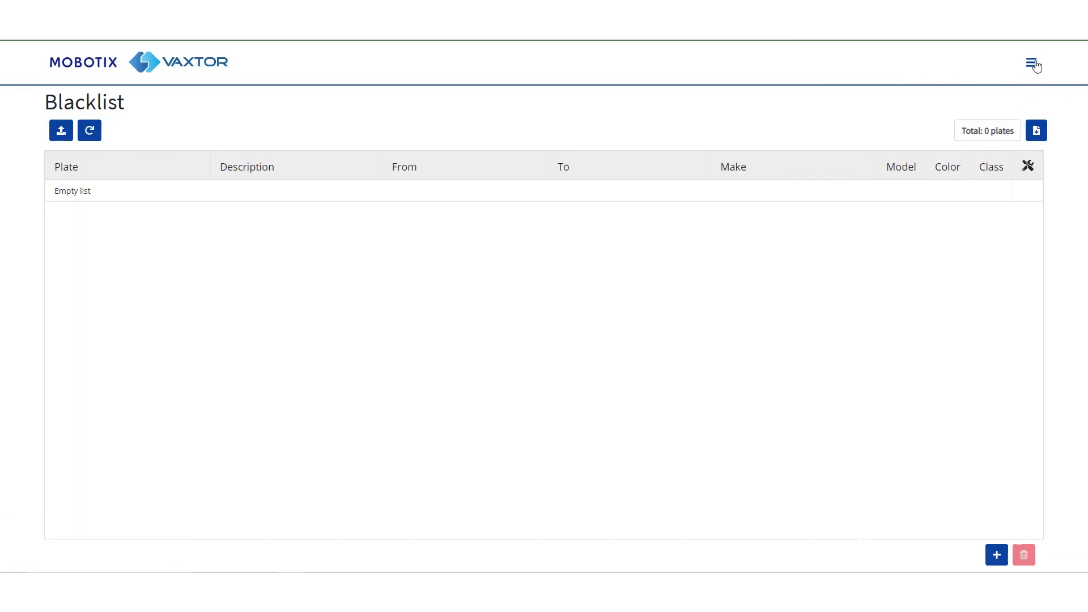
On the Whitelist page, open a new plate entry and cancel it, leaving 0 plates
{"action": "left_click", "coordinate": [1033, 63]}
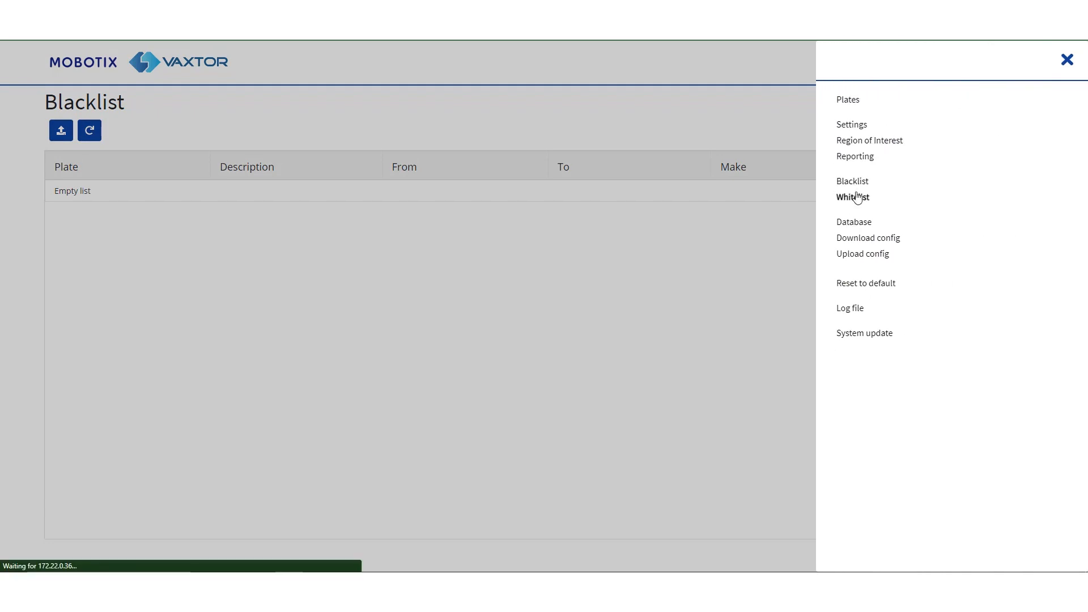
{"action": "left_click", "coordinate": [853, 197]}
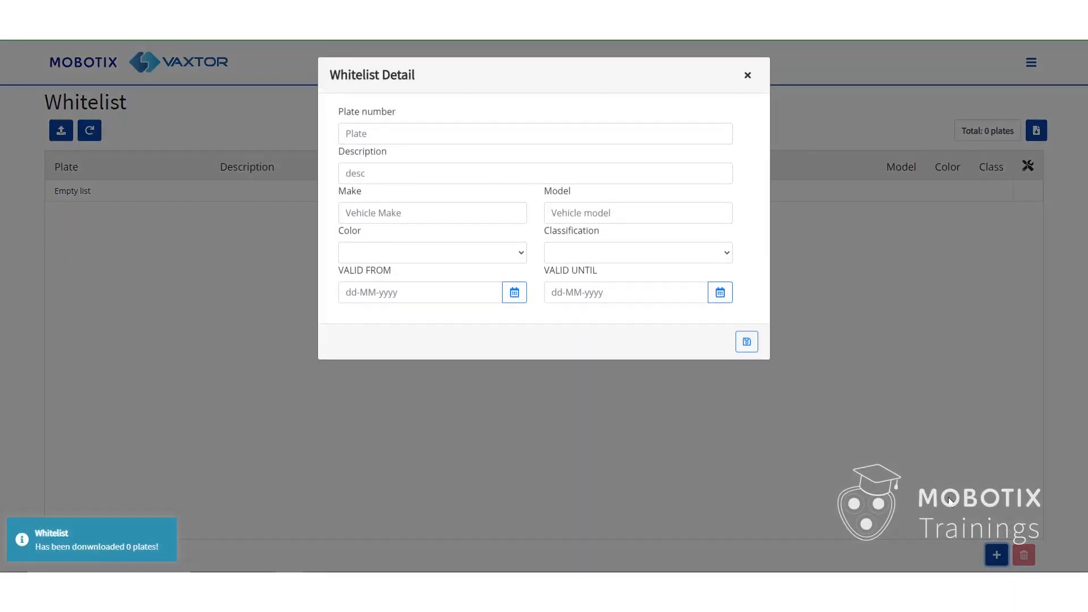
{"action": "left_click", "coordinate": [534, 133]}
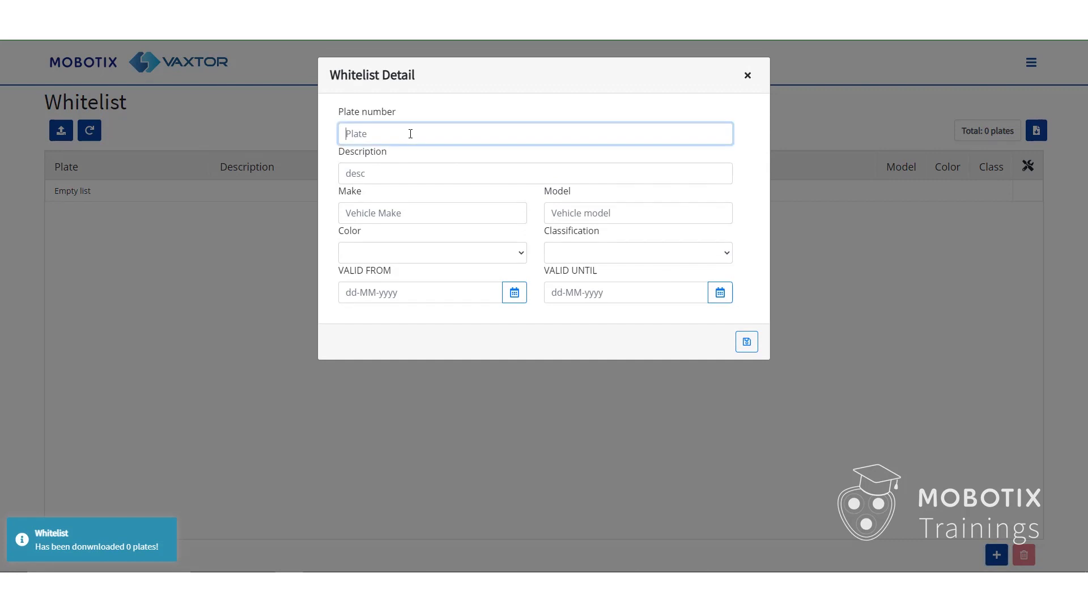
{"action": "left_click", "coordinate": [432, 213]}
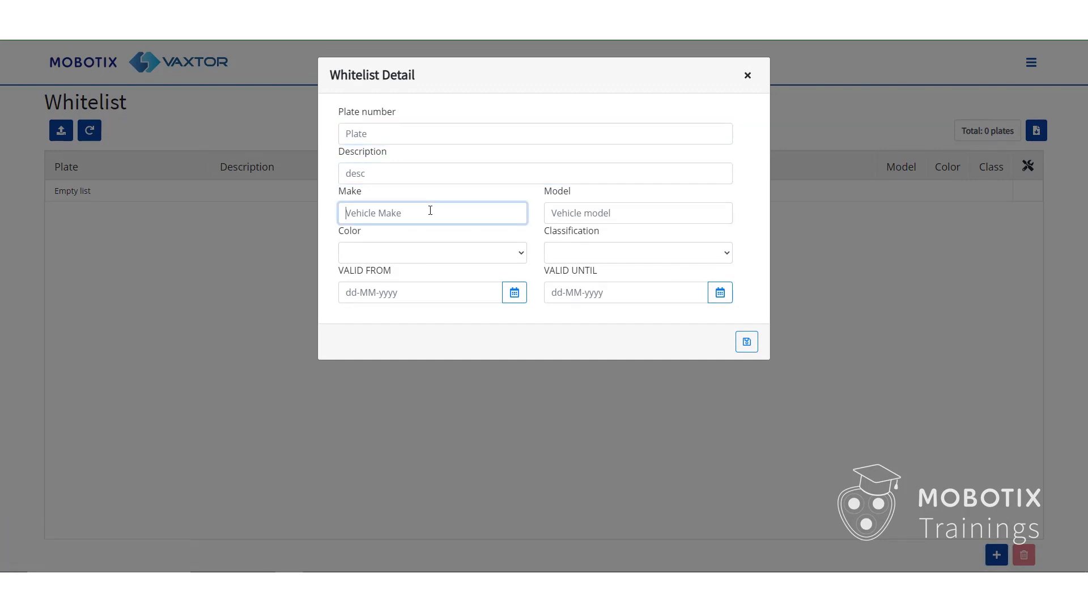
{"action": "mouse_move", "coordinate": [719, 101]}
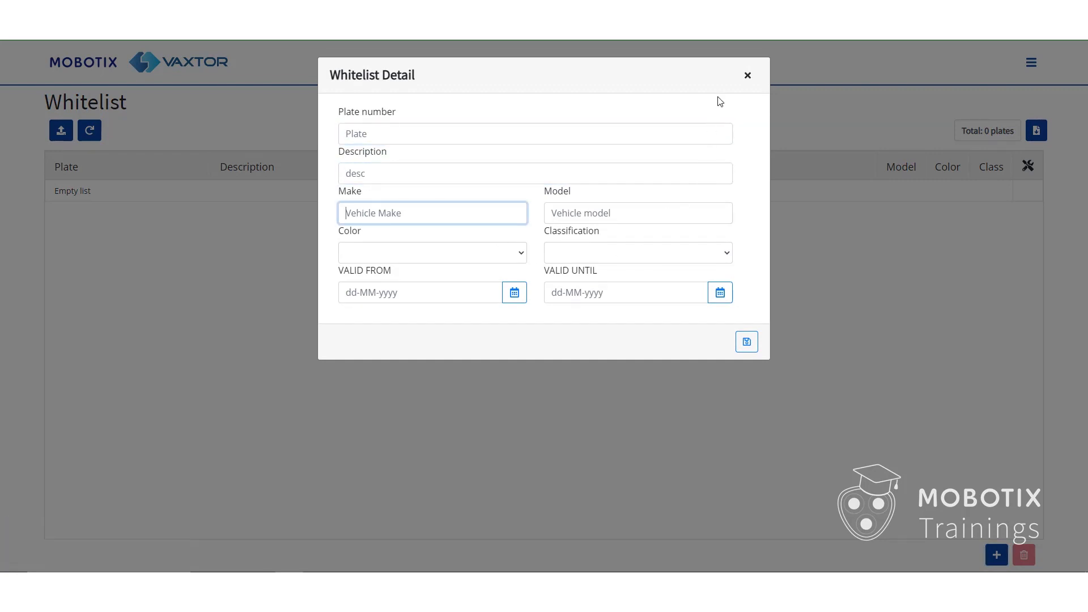
{"action": "left_click", "coordinate": [748, 75]}
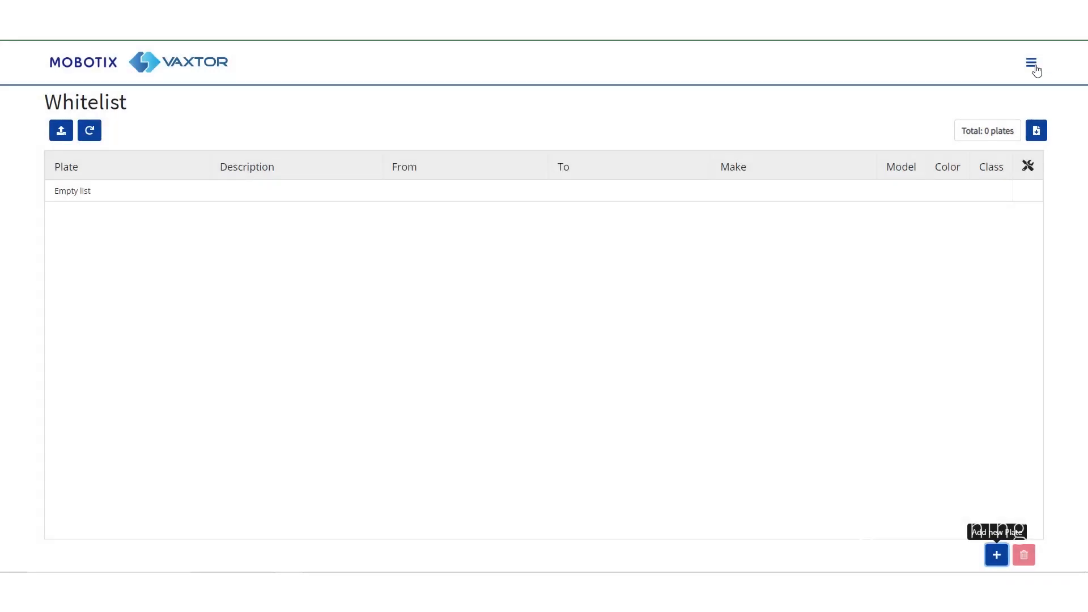
{"action": "left_click", "coordinate": [1031, 63]}
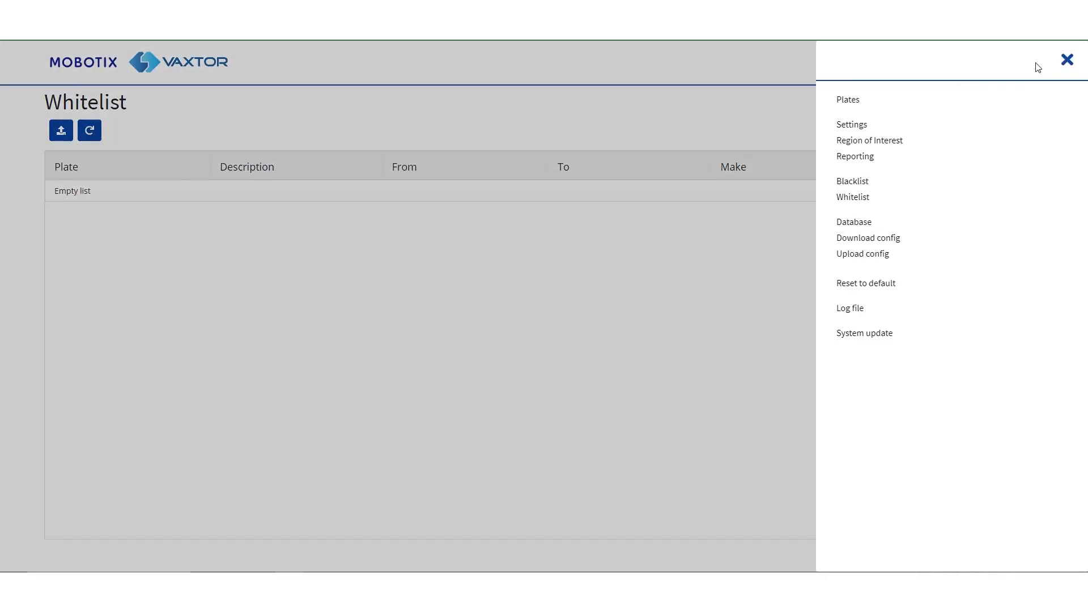
{"action": "left_click", "coordinate": [847, 99]}
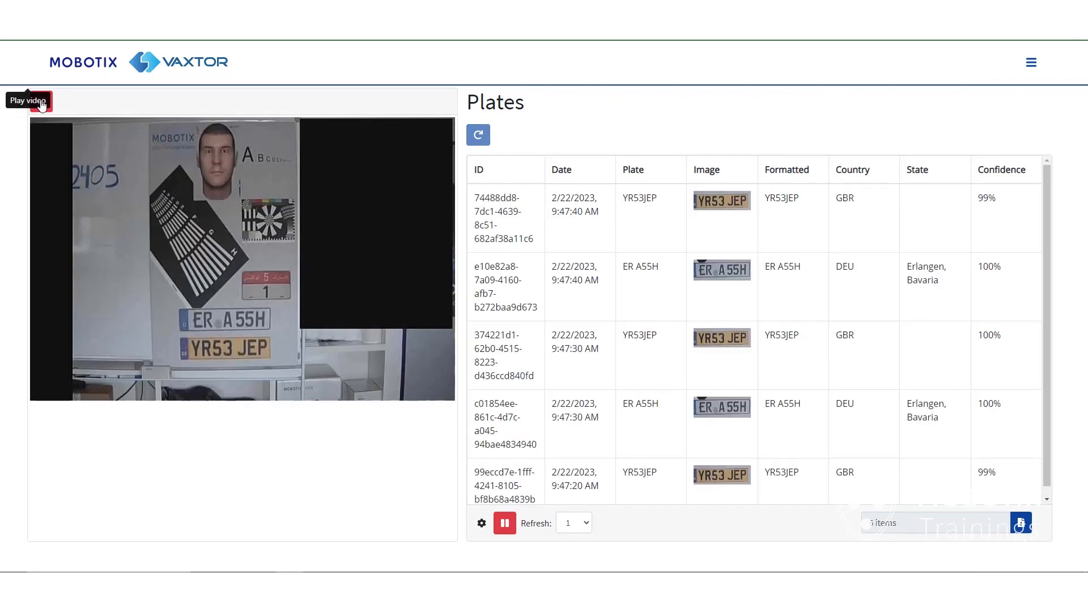
{"action": "left_click", "coordinate": [29, 101]}
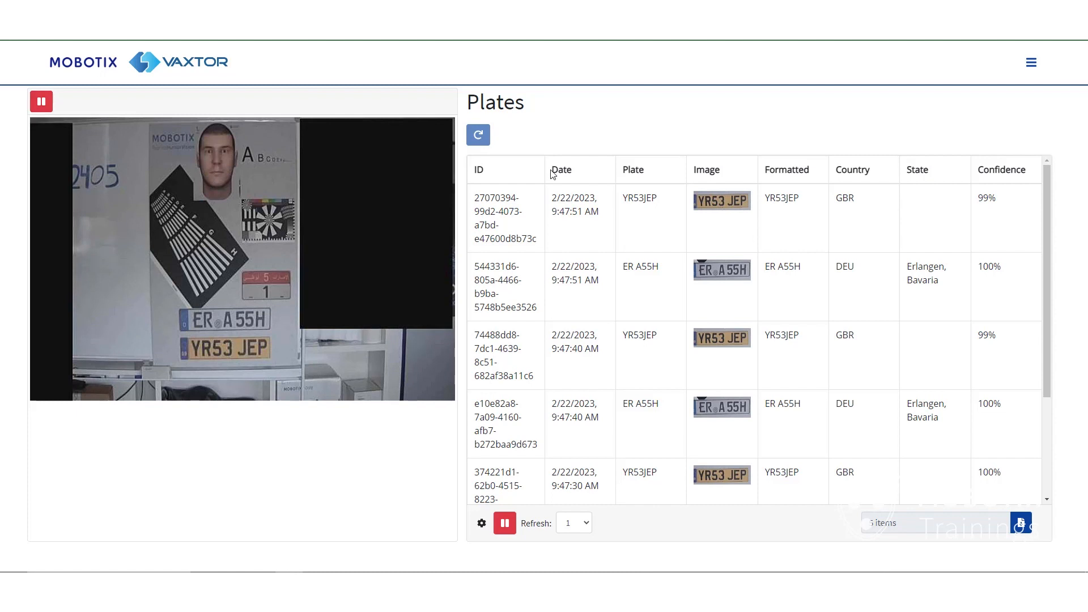
{"action": "mouse_move", "coordinate": [632, 216]}
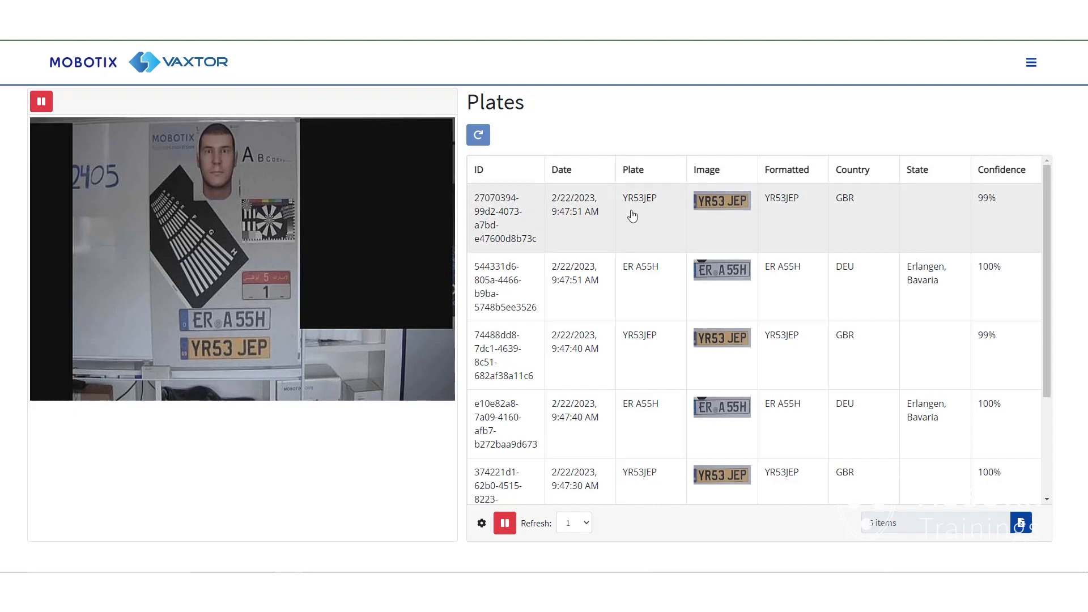